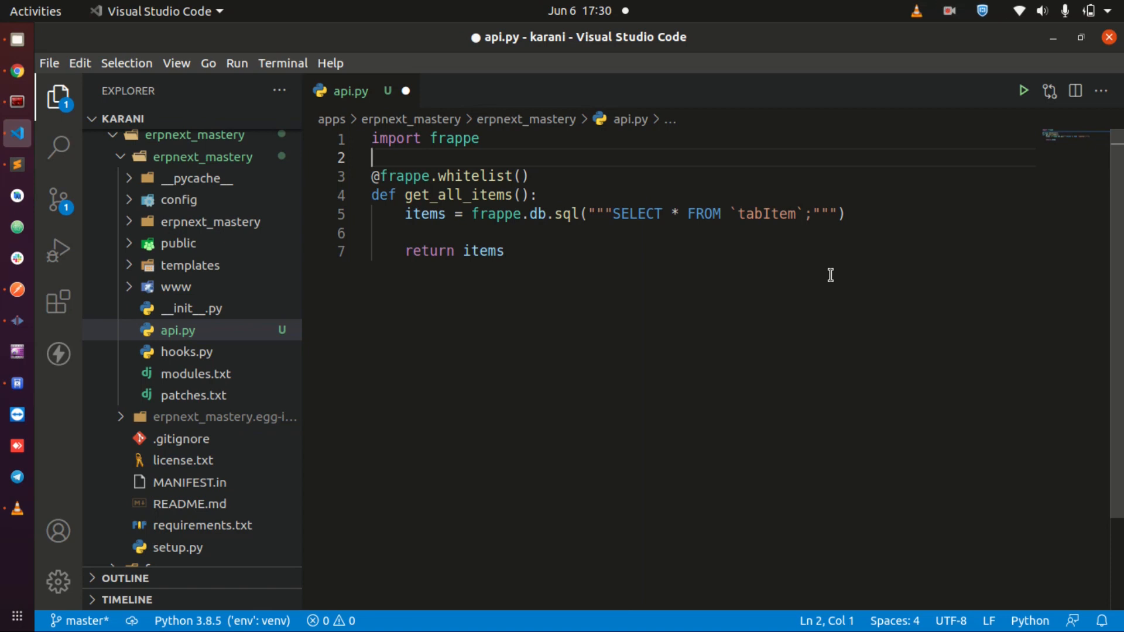
pyautogui.moveTo(682, 183)
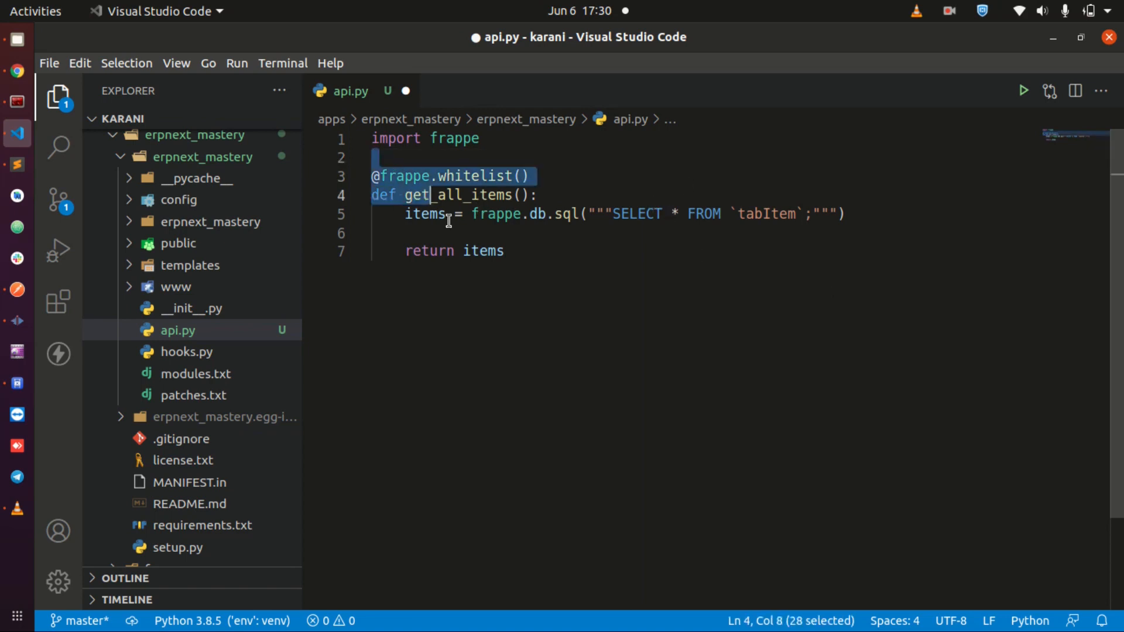
# - Send get_all_items with the Authorization token enabled and view the 200 OK item data
pyautogui.click(665, 233)
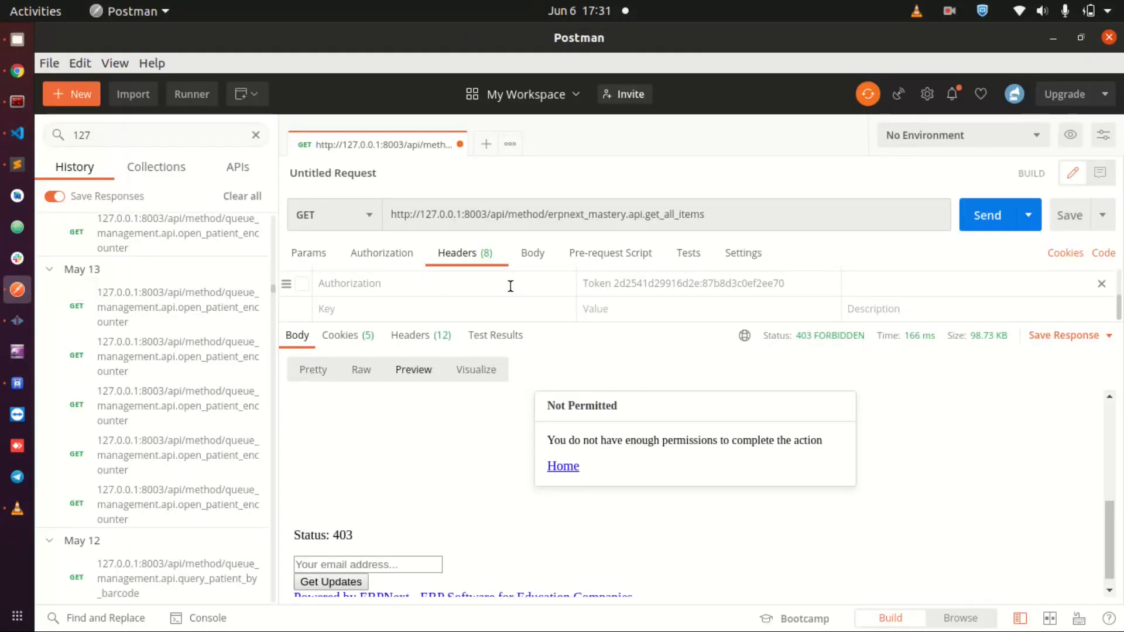
pyautogui.moveTo(18, 132)
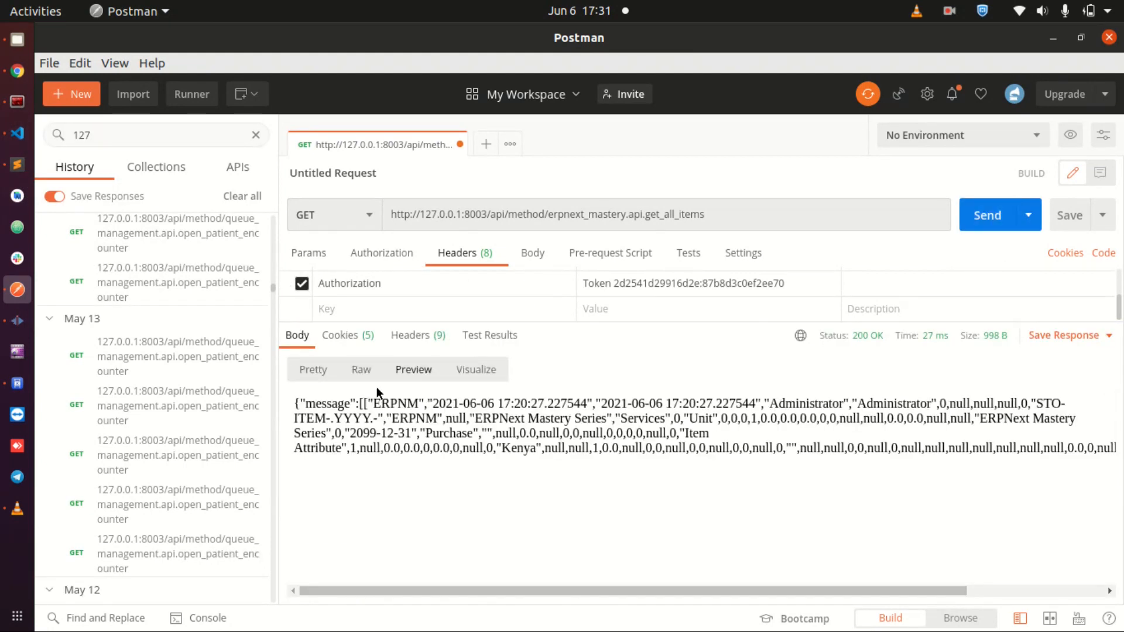
pyautogui.click(312, 369)
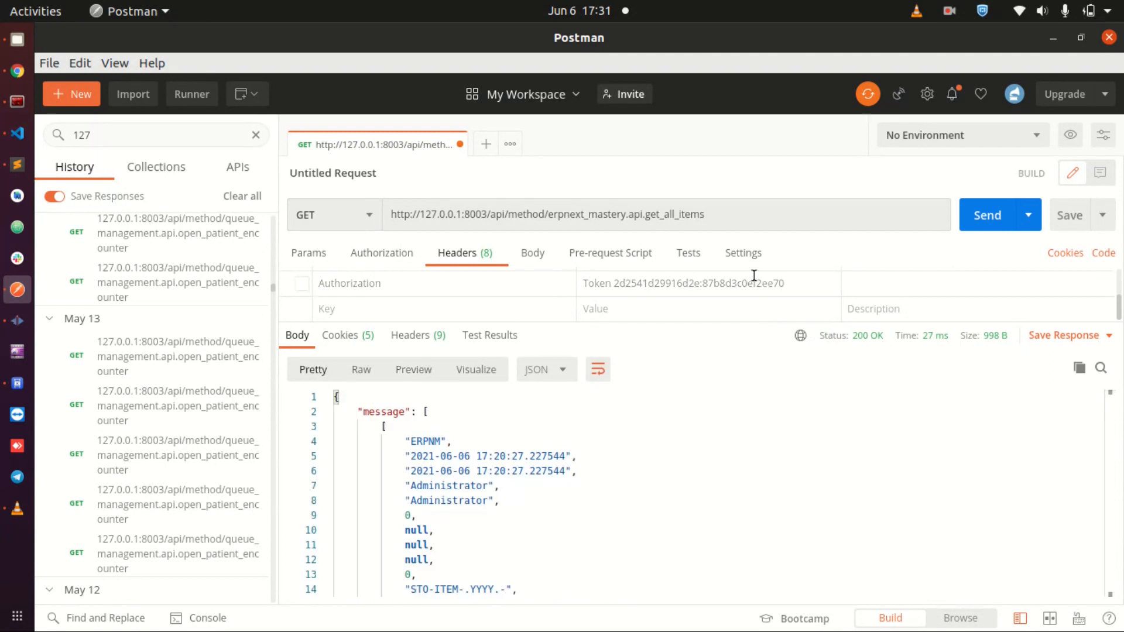
pyautogui.click(987, 215)
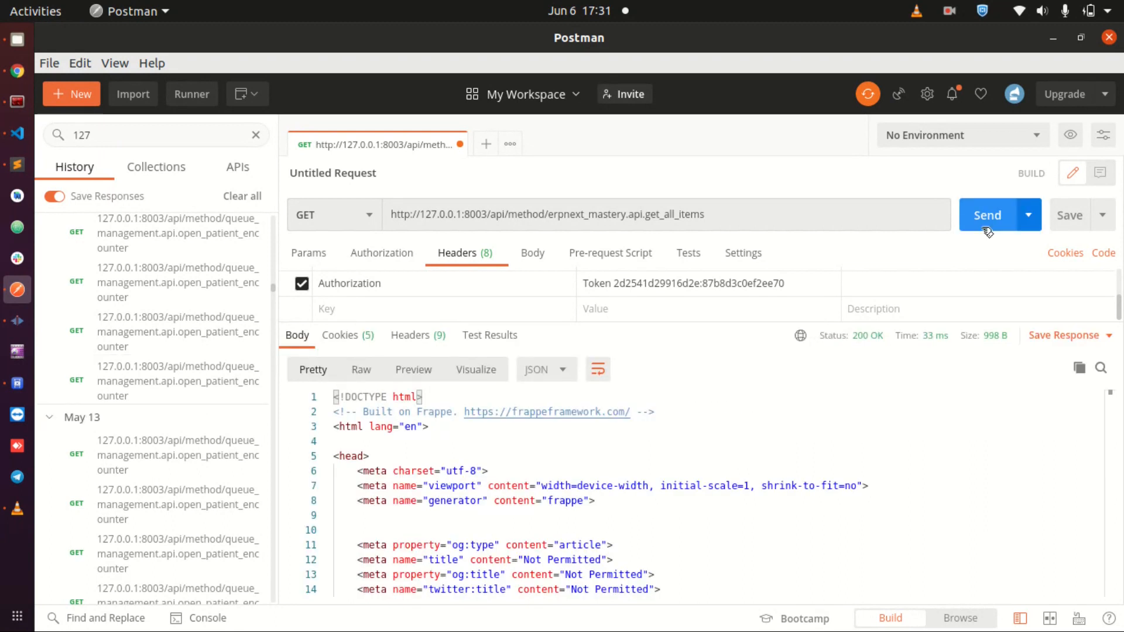
pyautogui.click(987, 215)
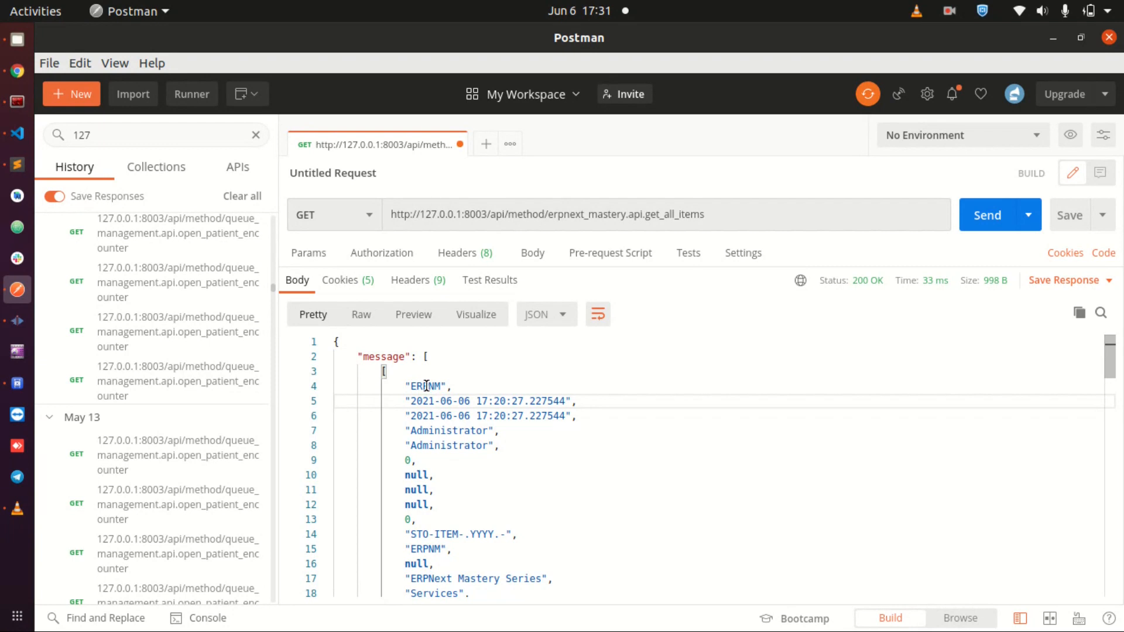
# - Disable the Authorization header in the request headers table for a tokenless call
pyautogui.scroll(-3)
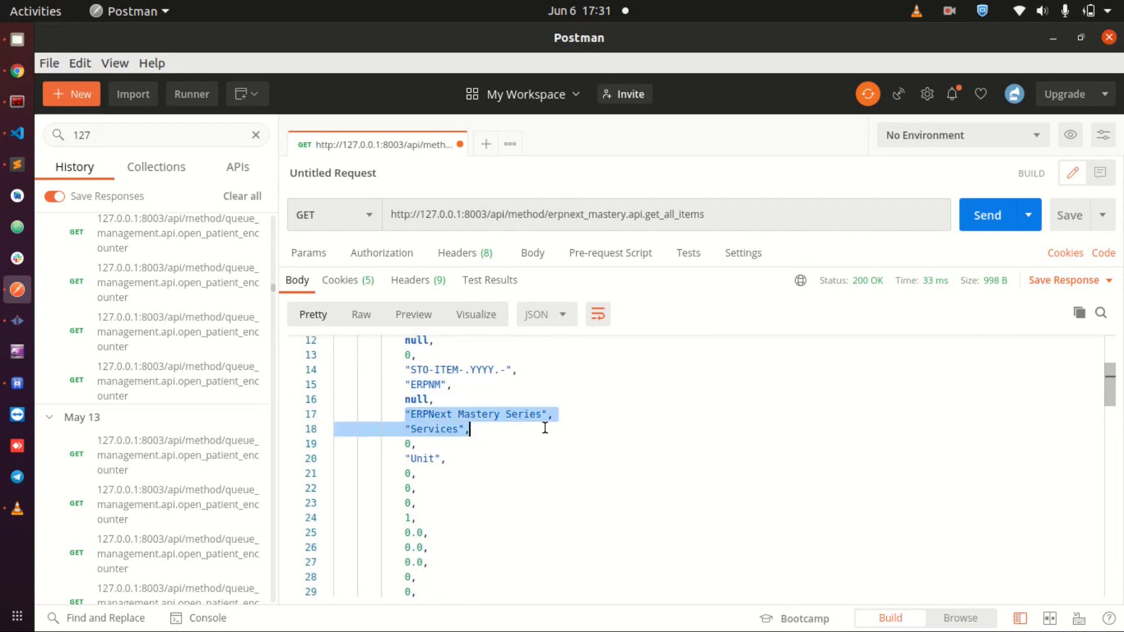
pyautogui.scroll(-3)
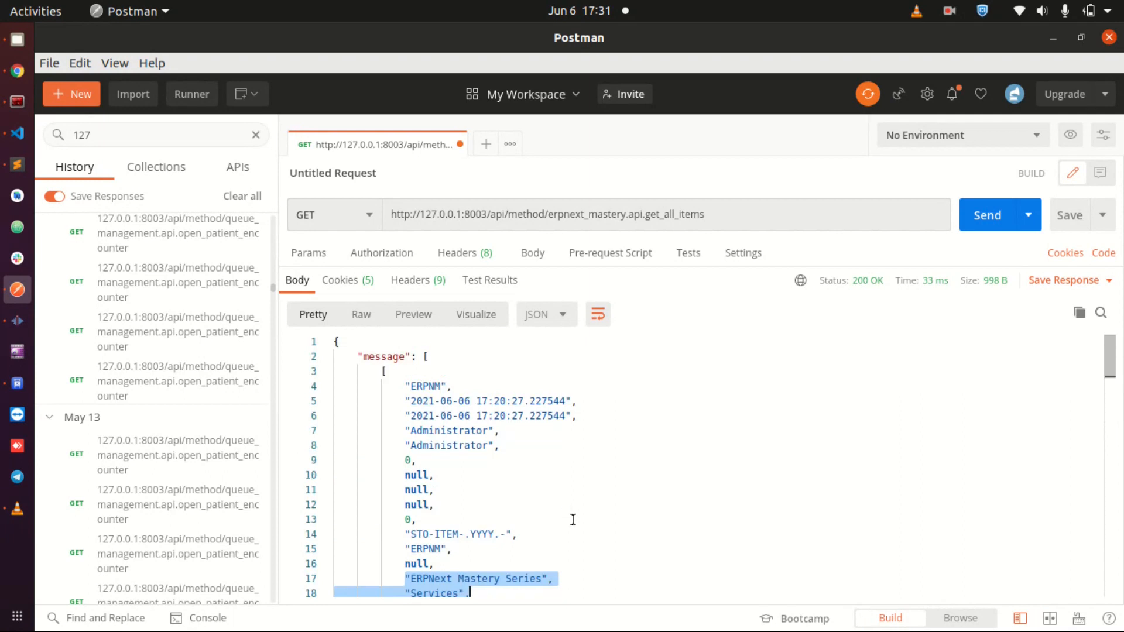
pyautogui.moveTo(550, 527)
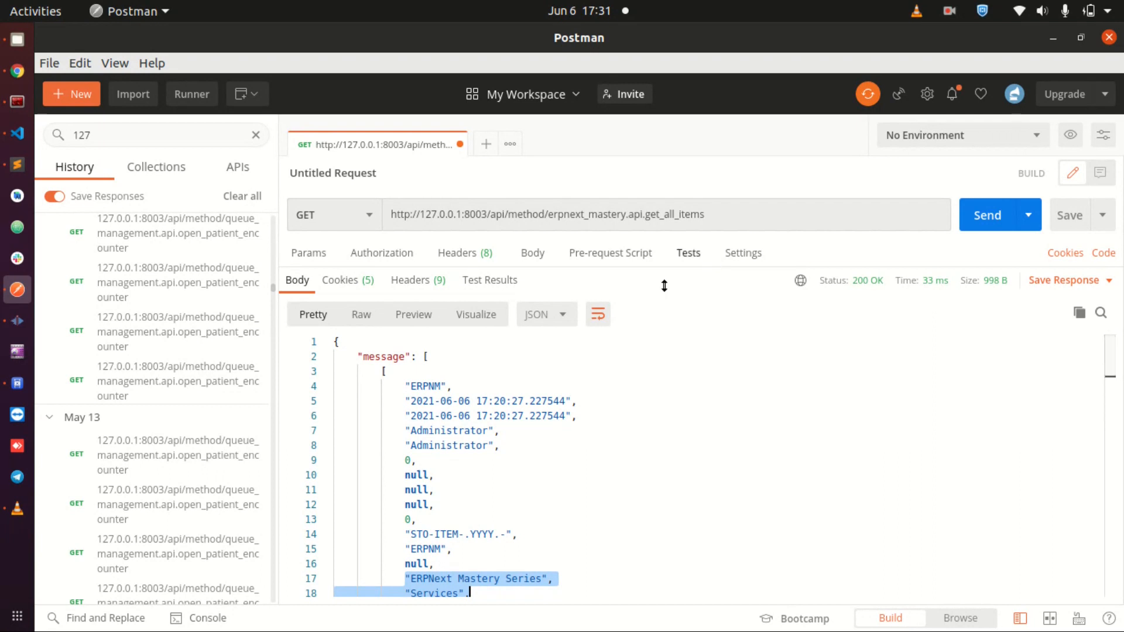
pyautogui.click(458, 253)
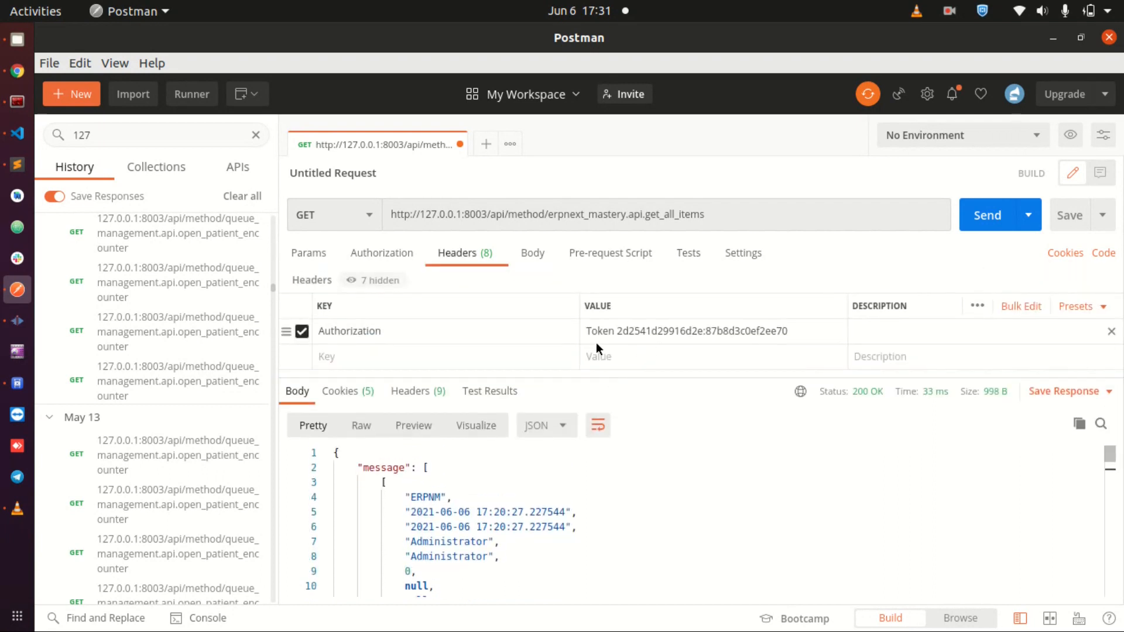
pyautogui.click(986, 214)
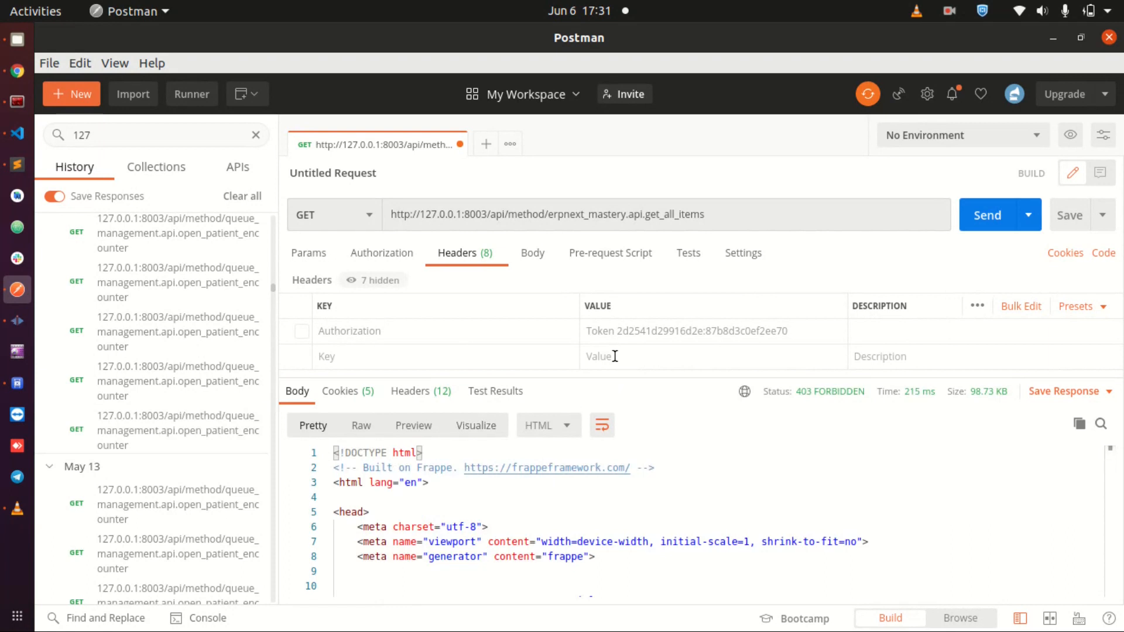
pyautogui.moveTo(37, 148)
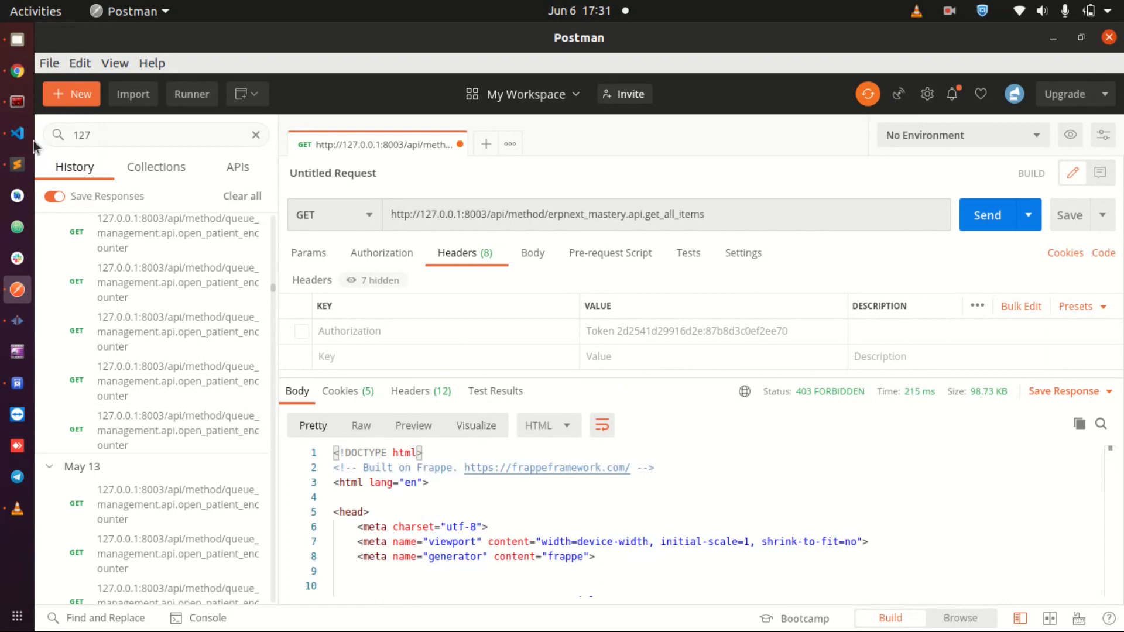
pyautogui.click(17, 132)
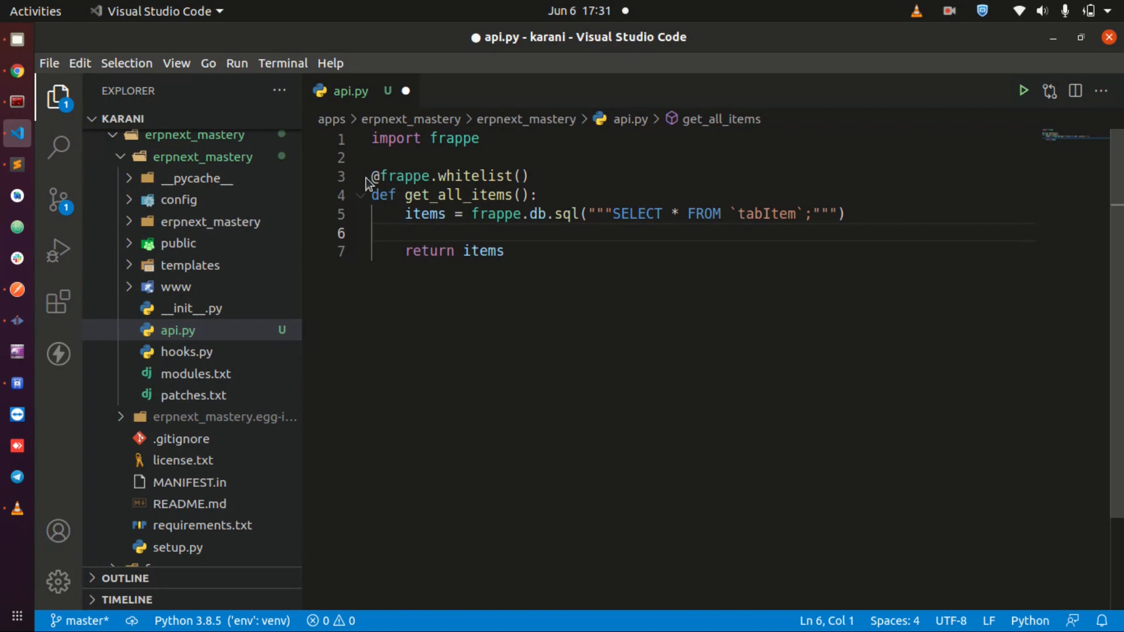
pyautogui.click(529, 176)
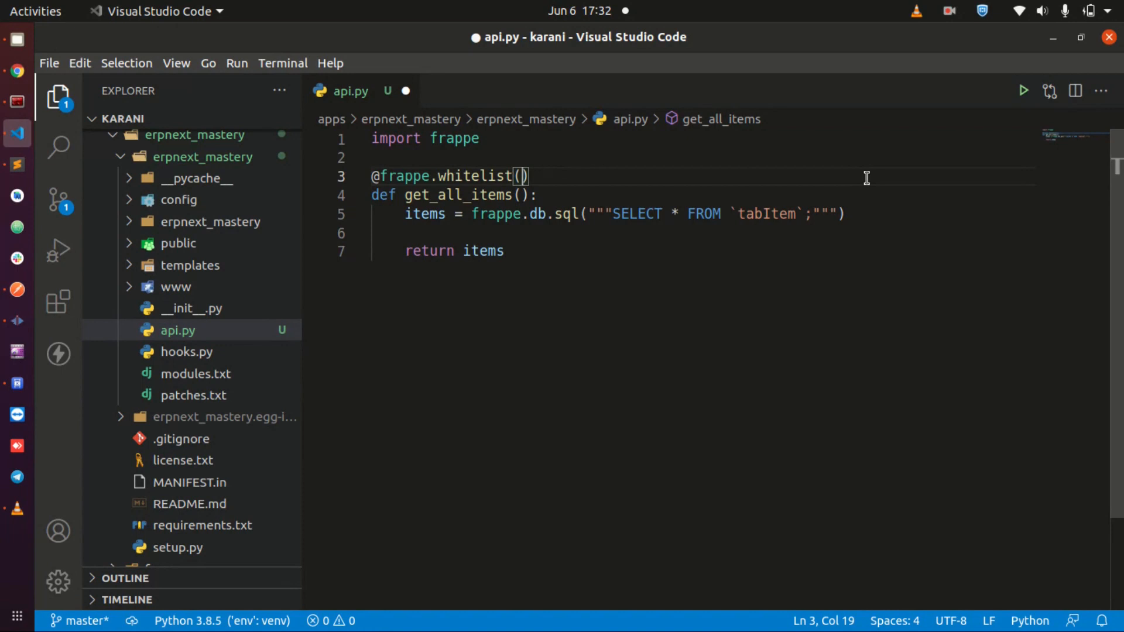
pyautogui.write('alo')
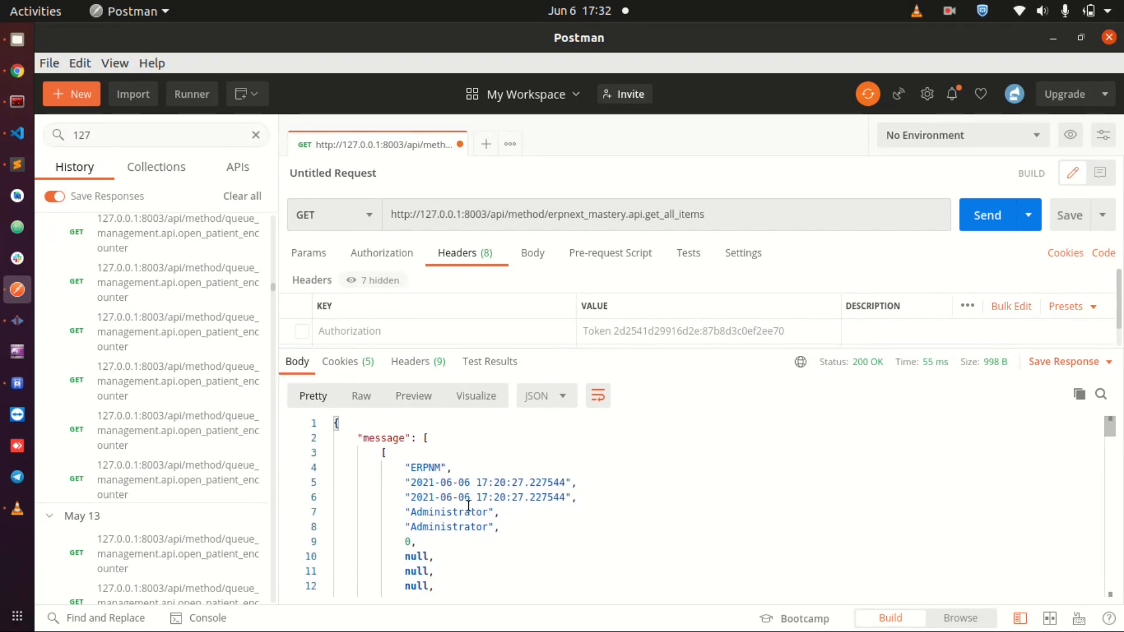
# - Point out whitelist and True in the allow_guest=True decorator on line 3
pyautogui.click(988, 214)
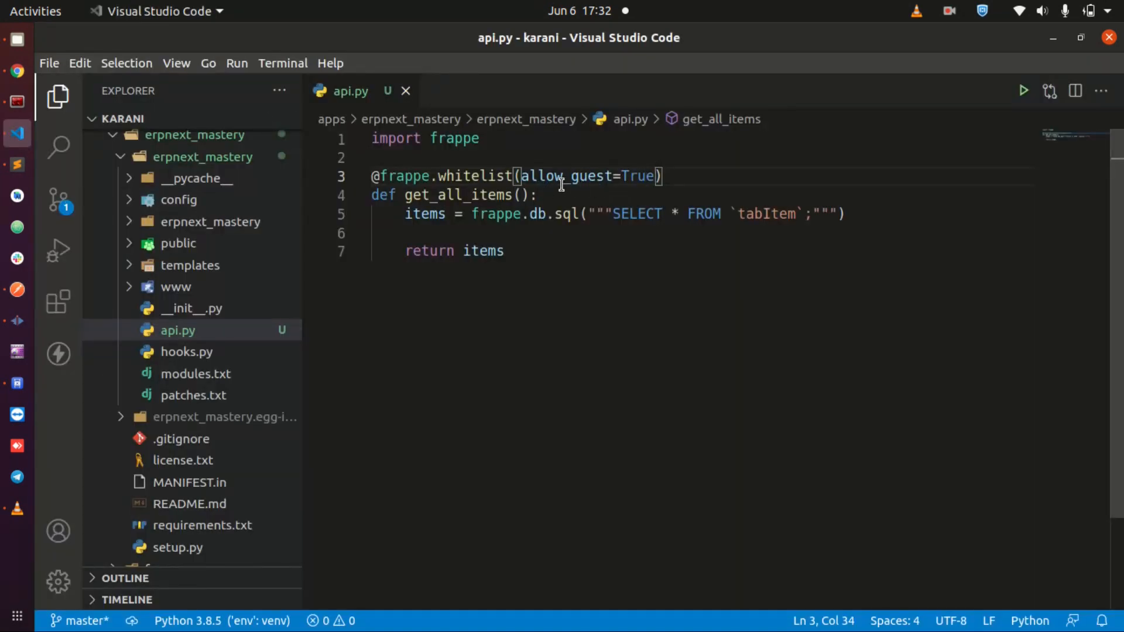
pyautogui.doubleClick(474, 177)
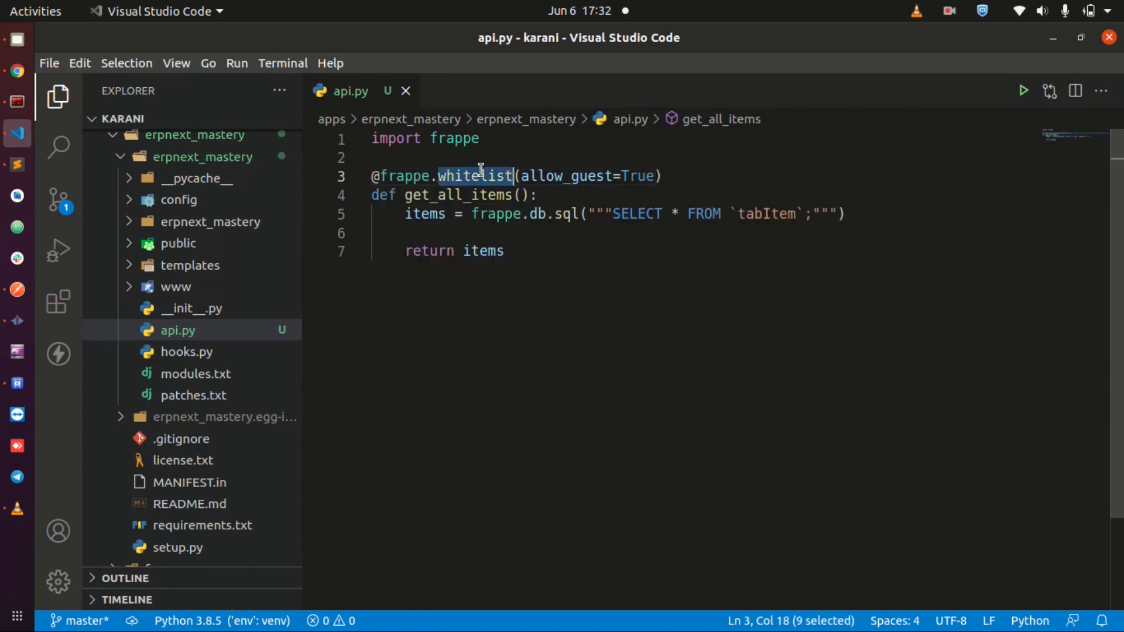
pyautogui.doubleClick(639, 177)
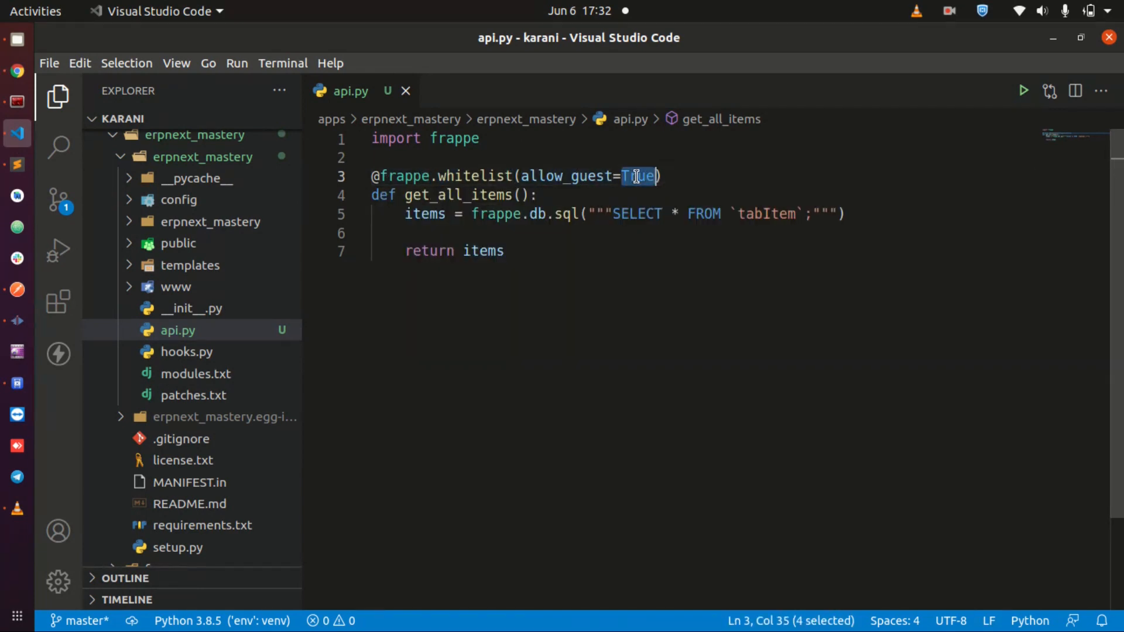
pyautogui.click(724, 233)
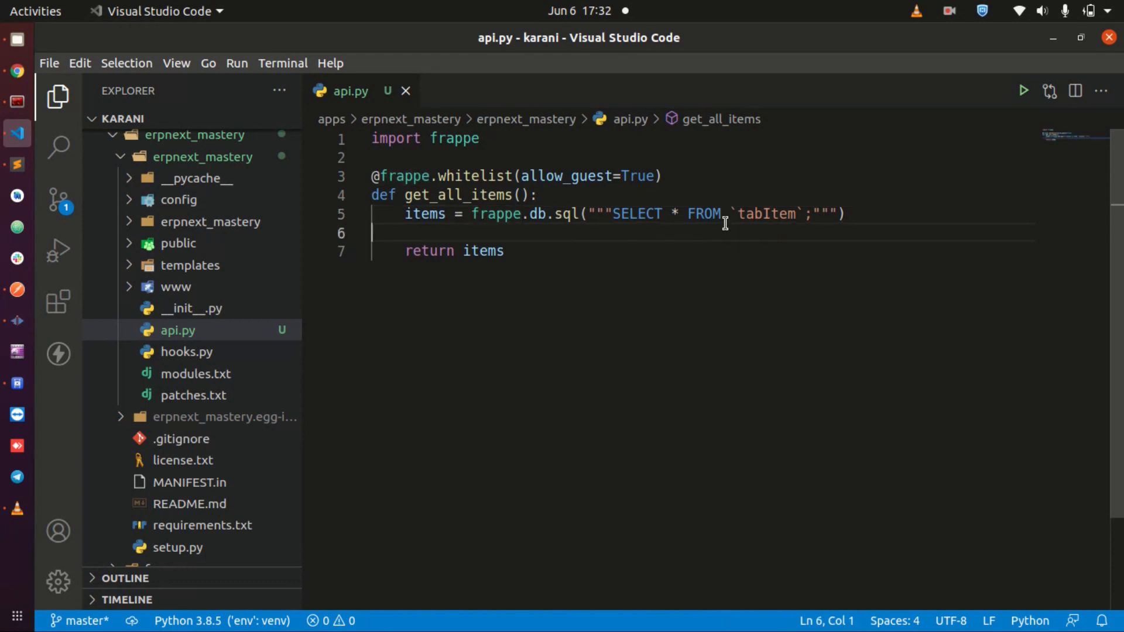
# - Load 127.0.0.1:8003/api/method/erpnext_mastery.api.get_all_items in Chrome and see raw JSON
pyautogui.click(17, 72)
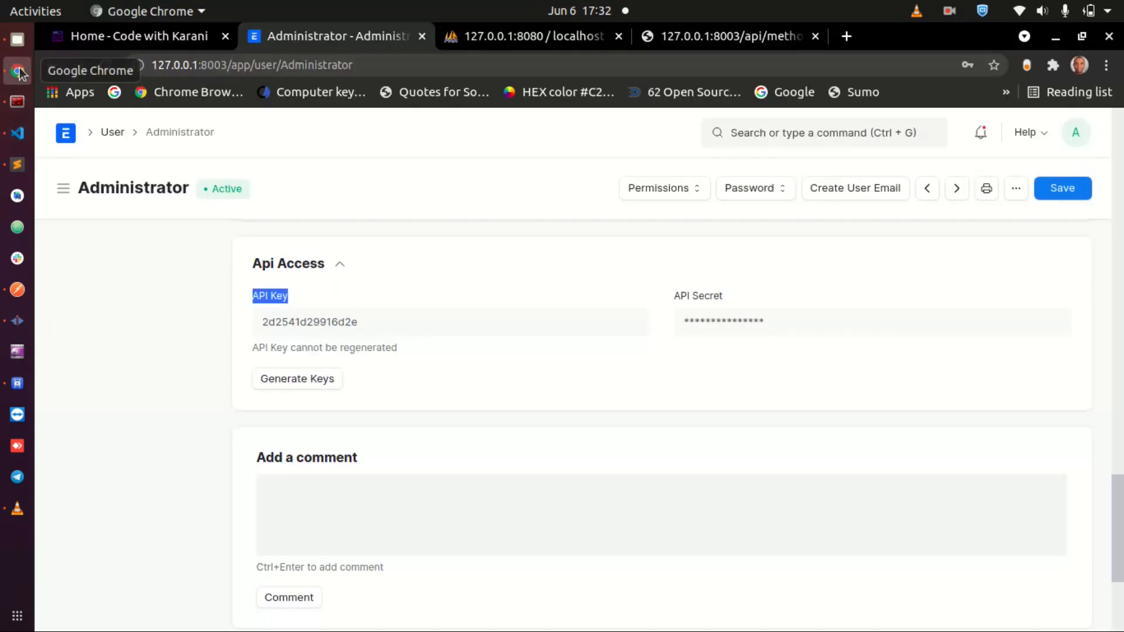
pyautogui.click(17, 289)
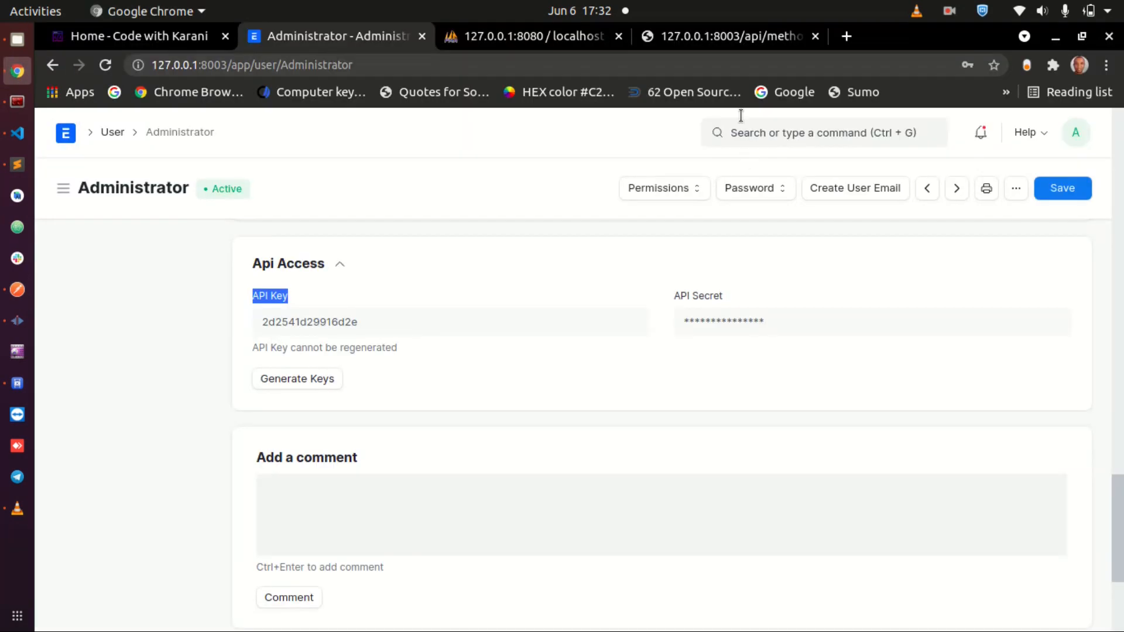
pyautogui.click(728, 36)
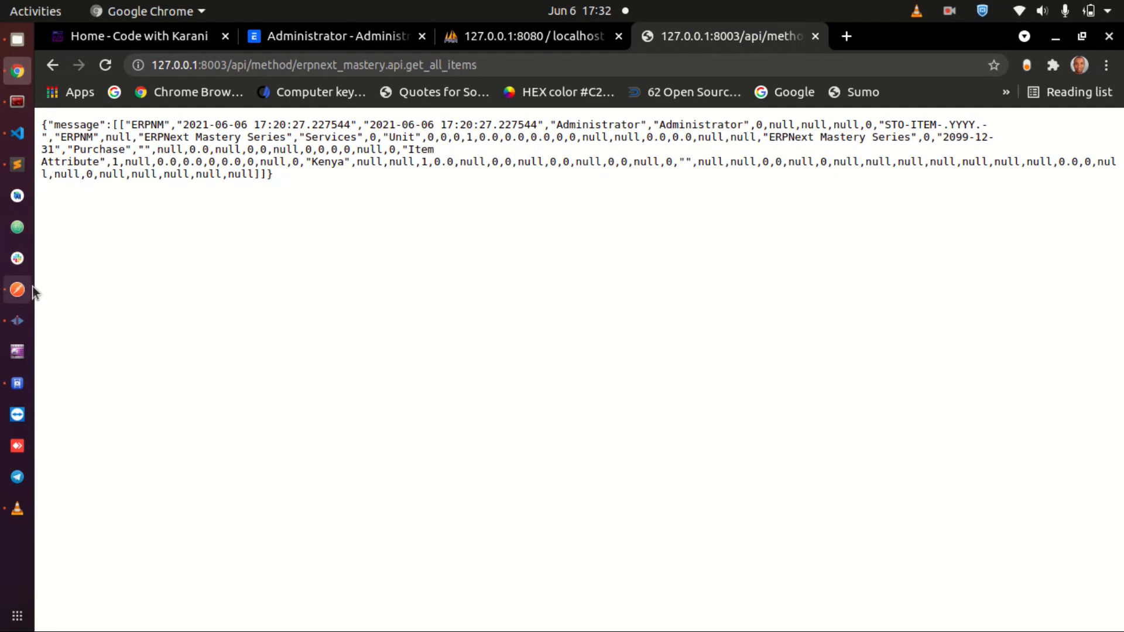
pyautogui.click(16, 132)
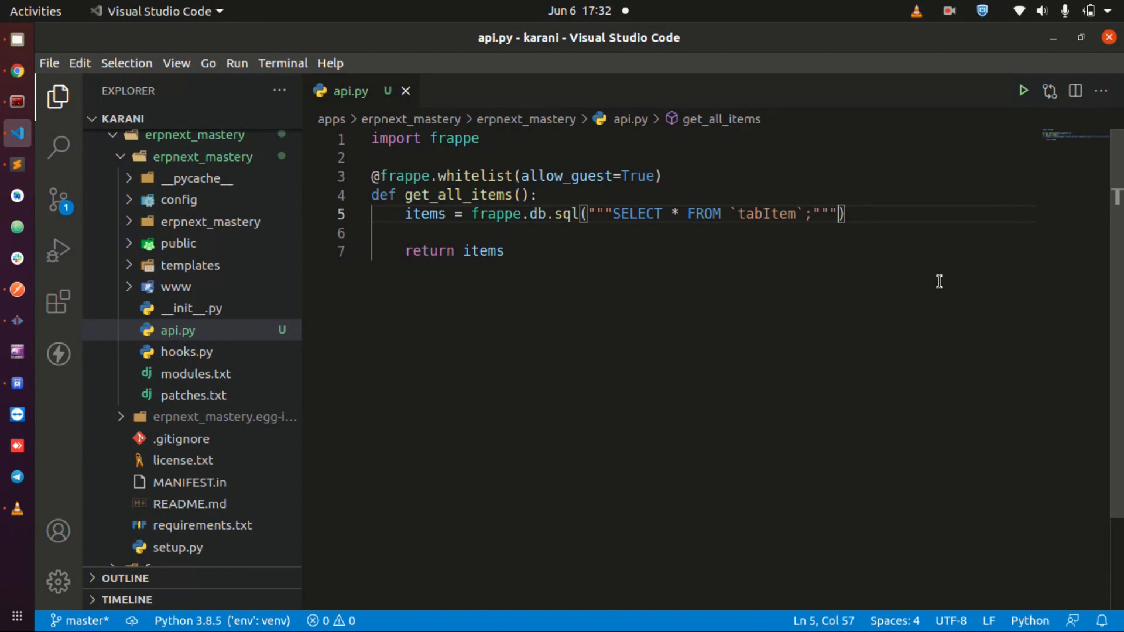
# - Add , as_dict=True to the frappe.db.sql call so rows return as dictionaries
pyautogui.write(',')
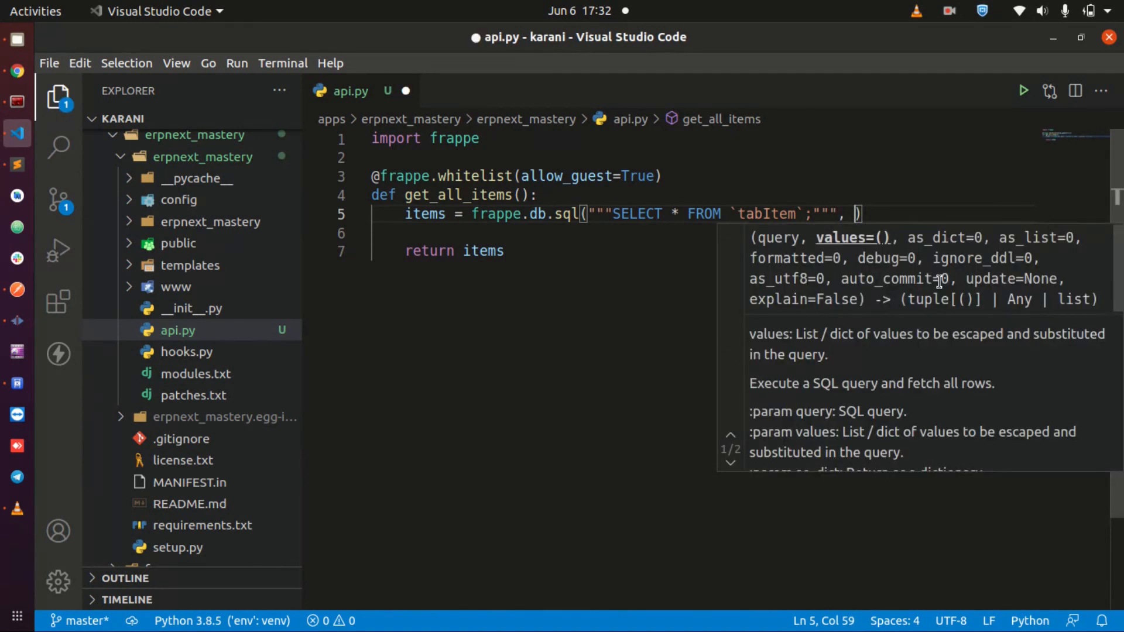
pyautogui.write('as_dict=True')
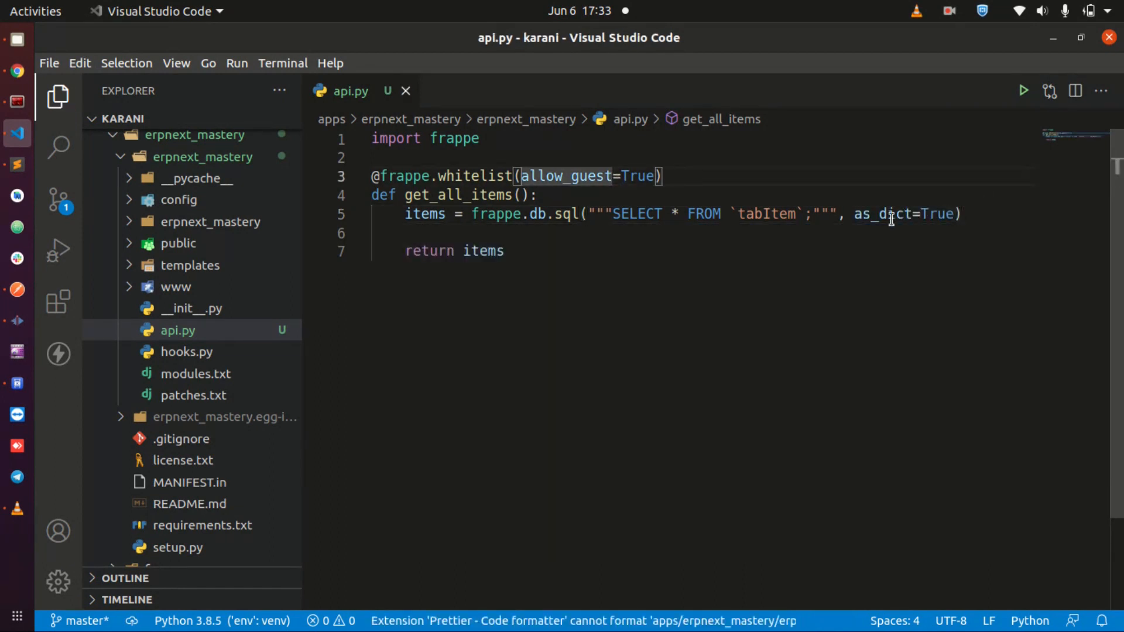
pyautogui.doubleClick(883, 213)
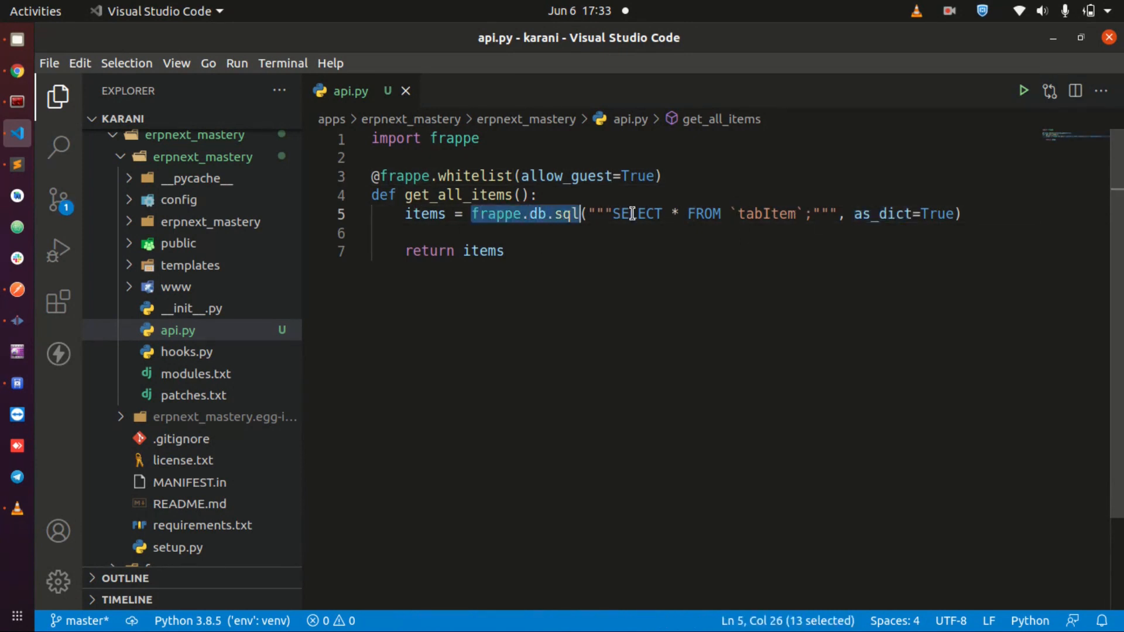
pyautogui.click(932, 214)
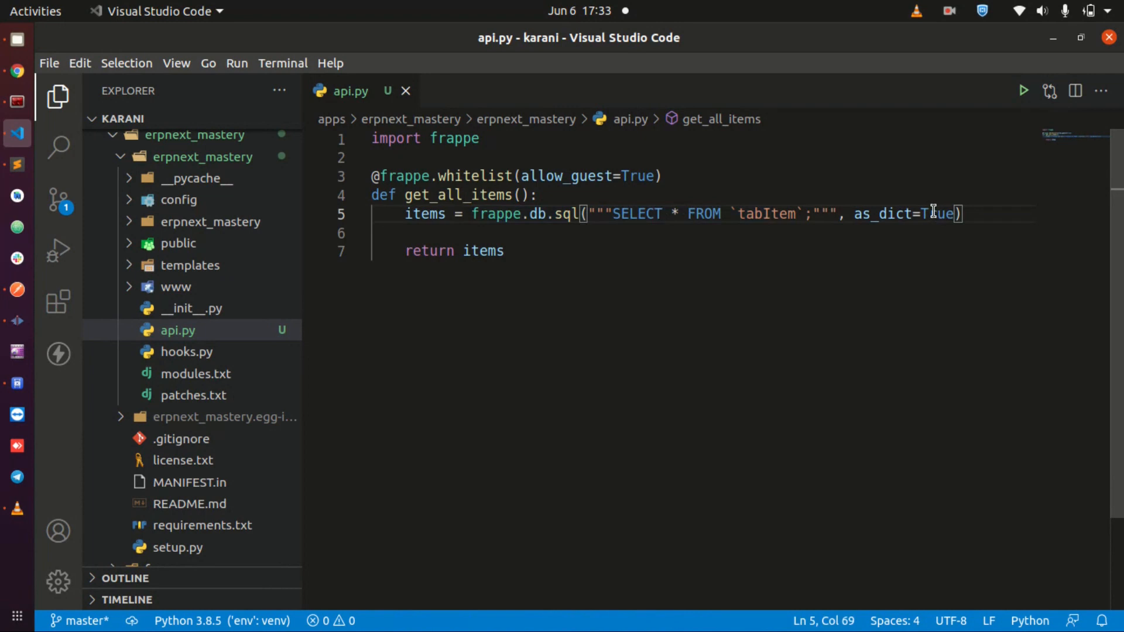
pyautogui.click(987, 216)
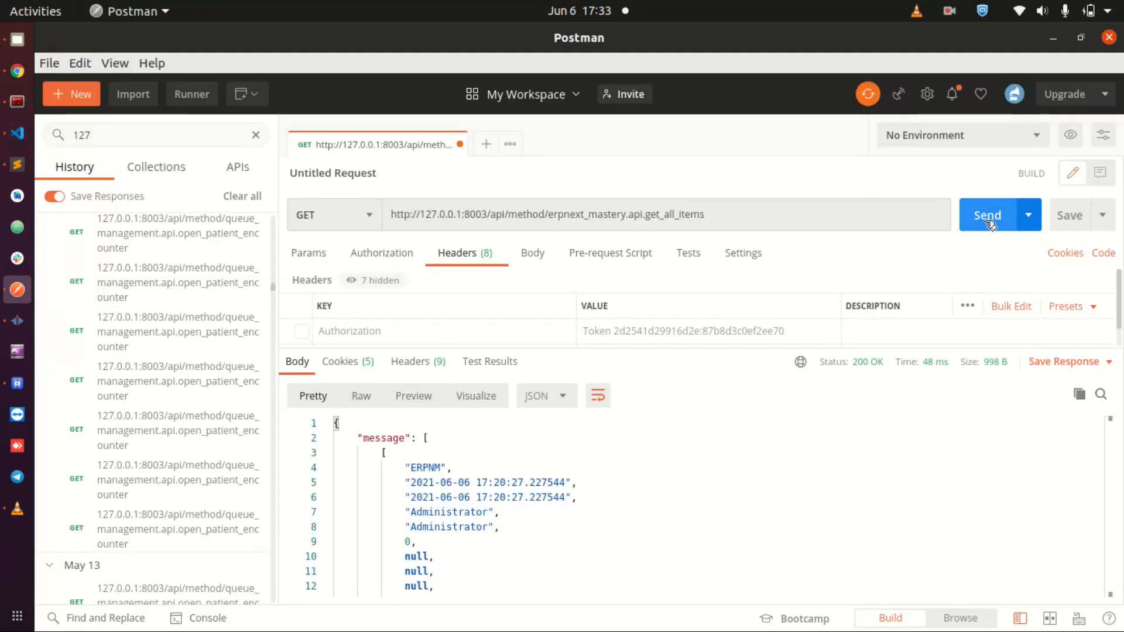
pyautogui.click(989, 216)
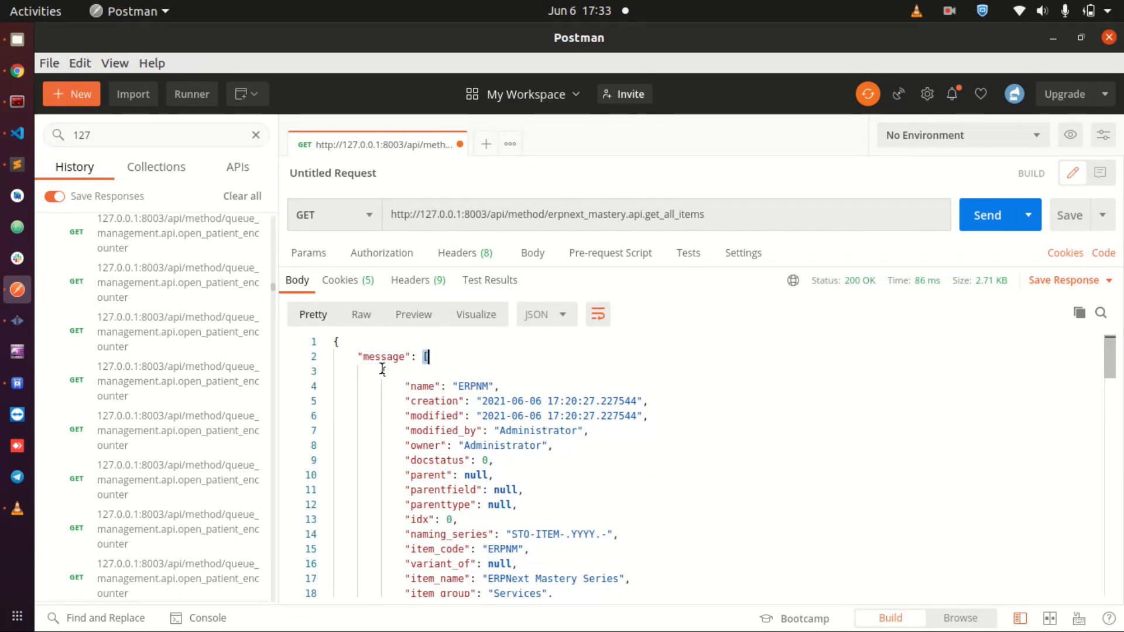
pyautogui.scroll(-3)
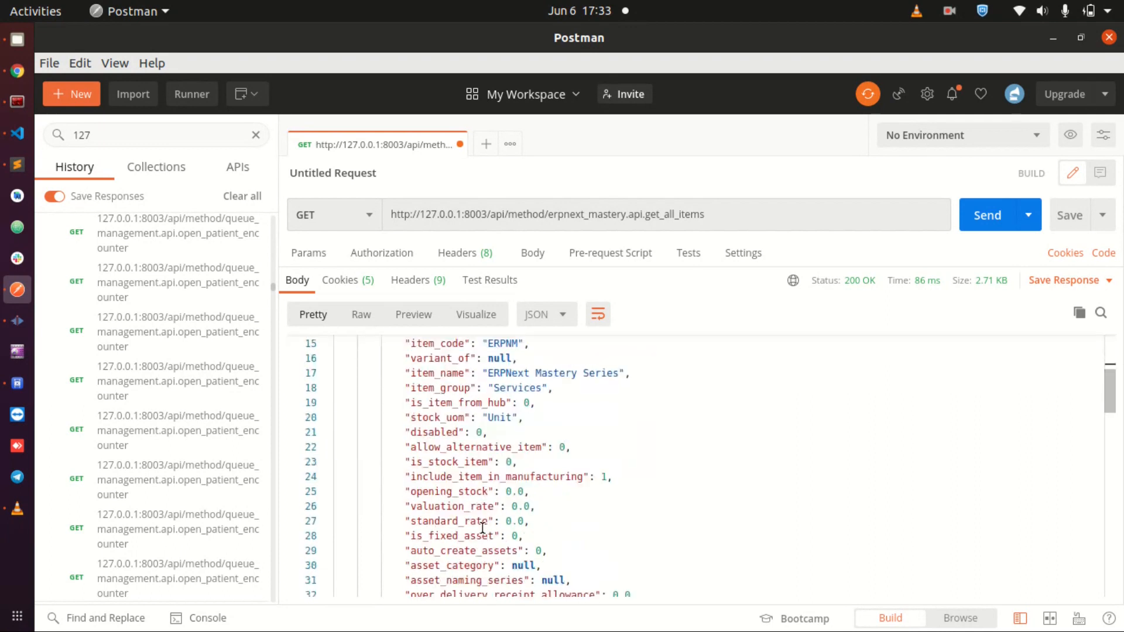
pyautogui.scroll(-3)
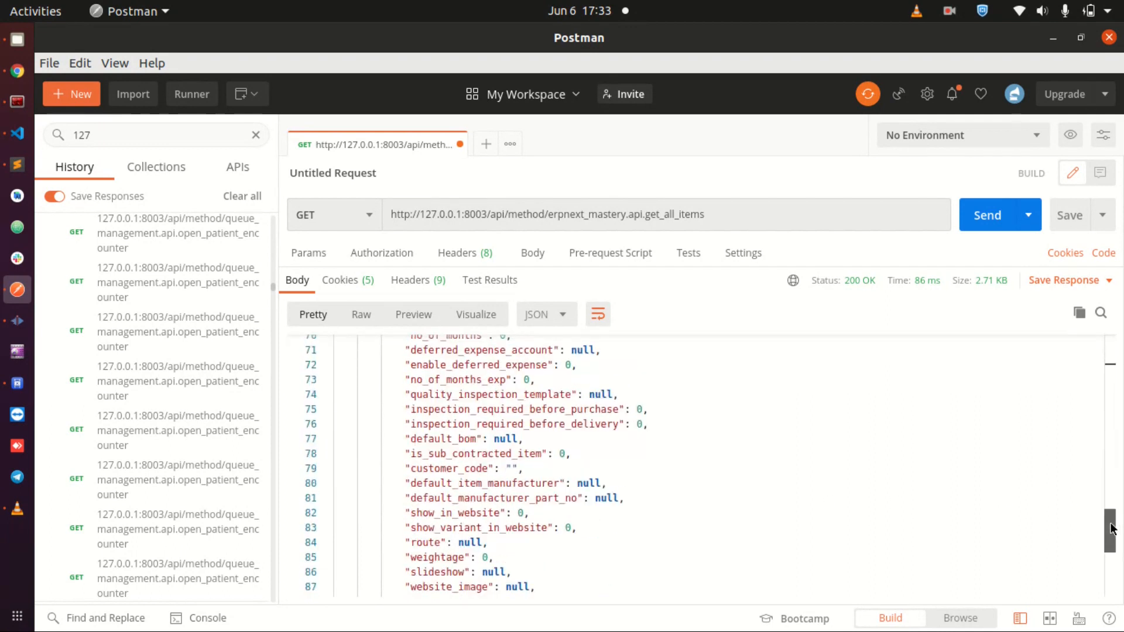
pyautogui.scroll(3)
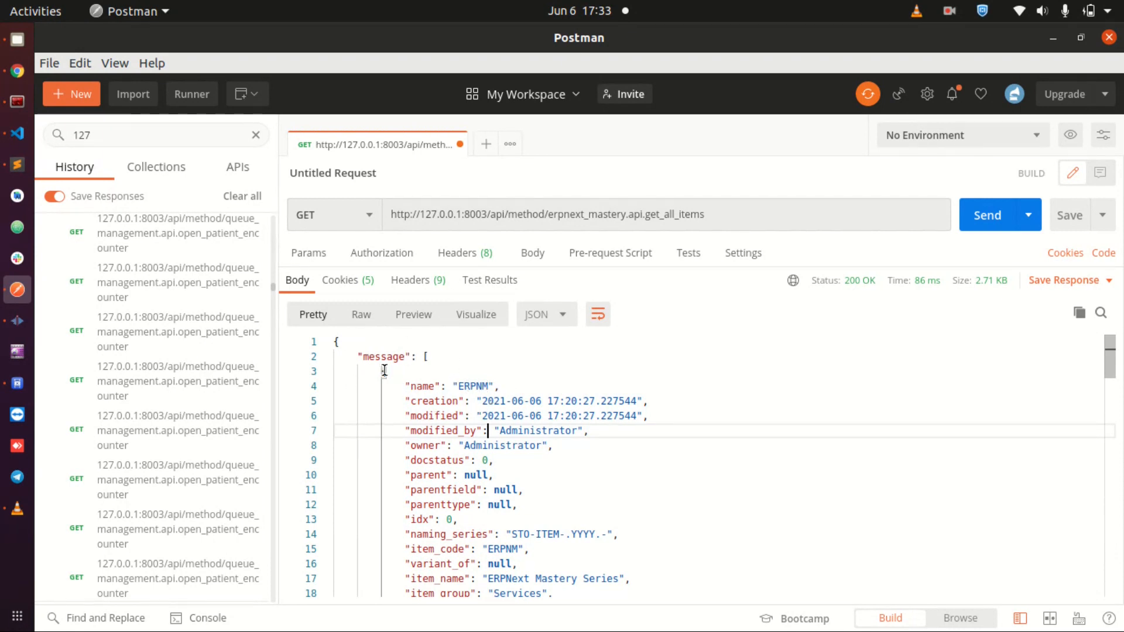
pyautogui.scroll(-3)
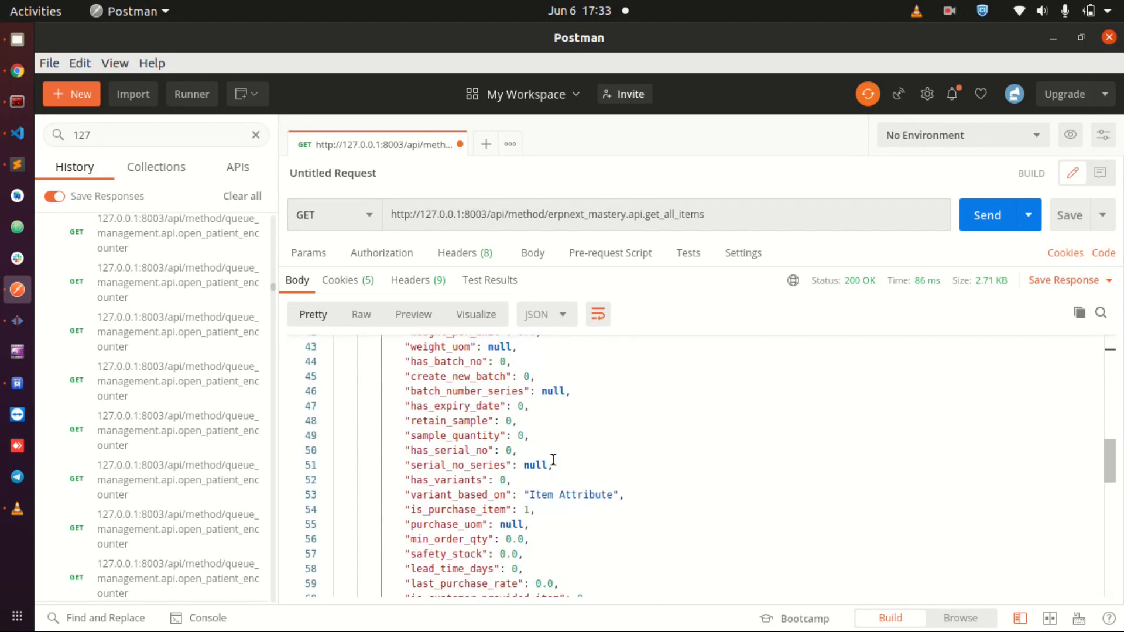
pyautogui.scroll(-3)
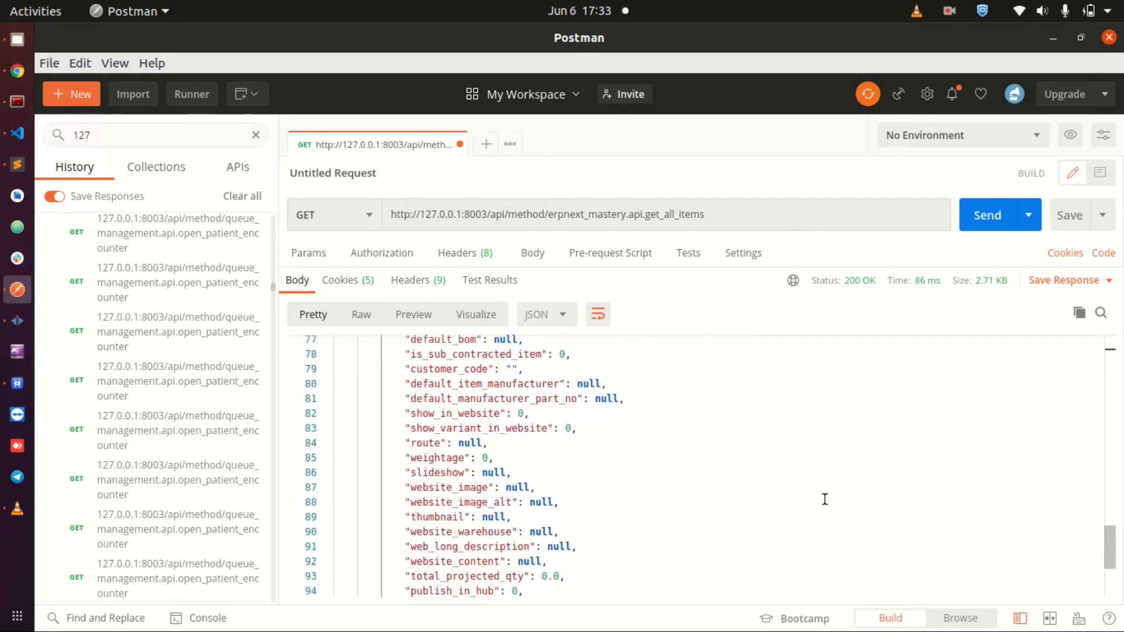
pyautogui.scroll(3)
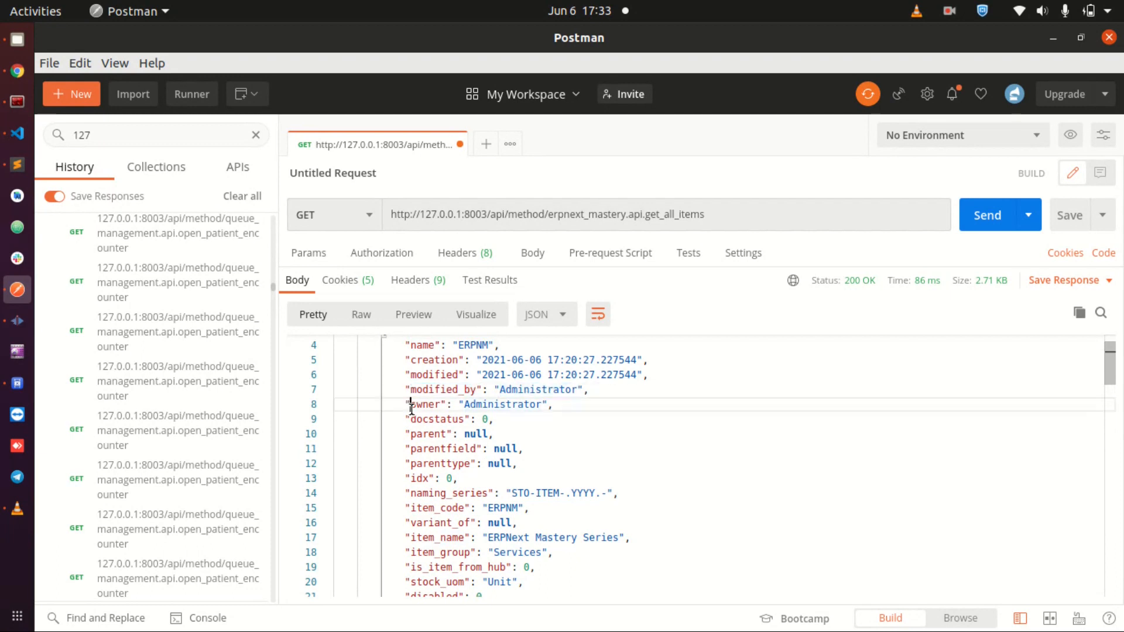
pyautogui.scroll(-3)
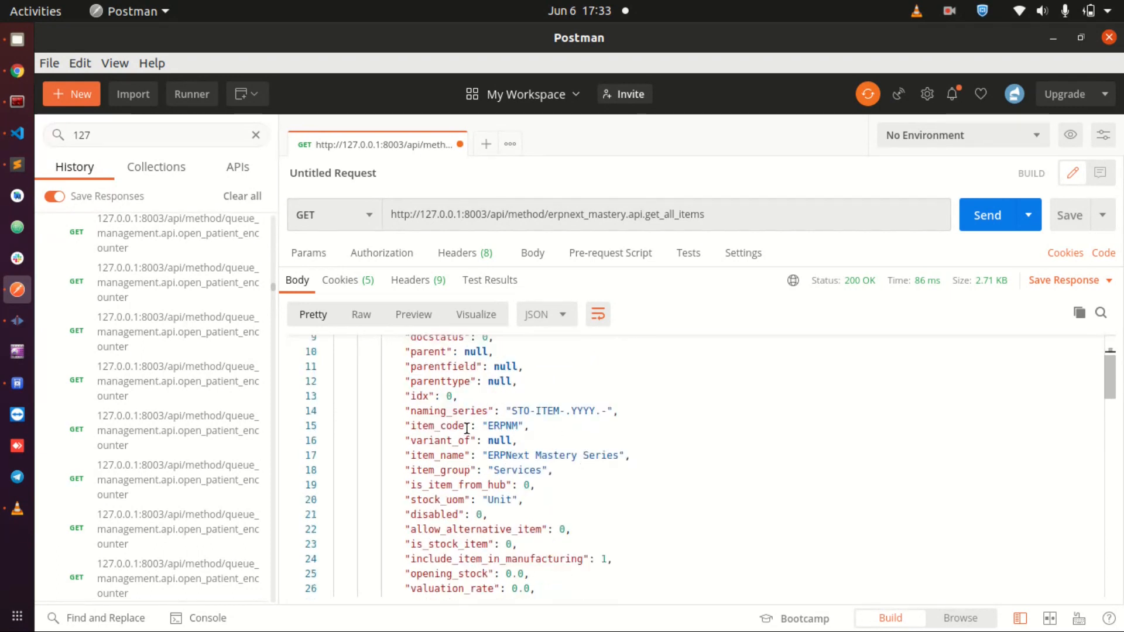
pyautogui.doubleClick(436, 456)
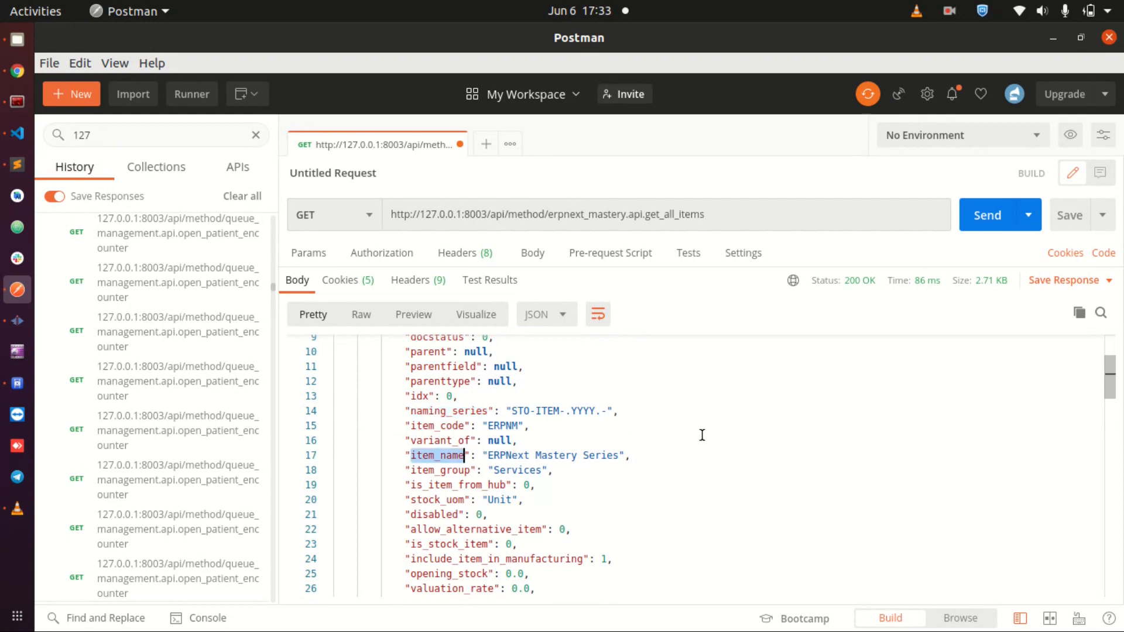
pyautogui.scroll(-3)
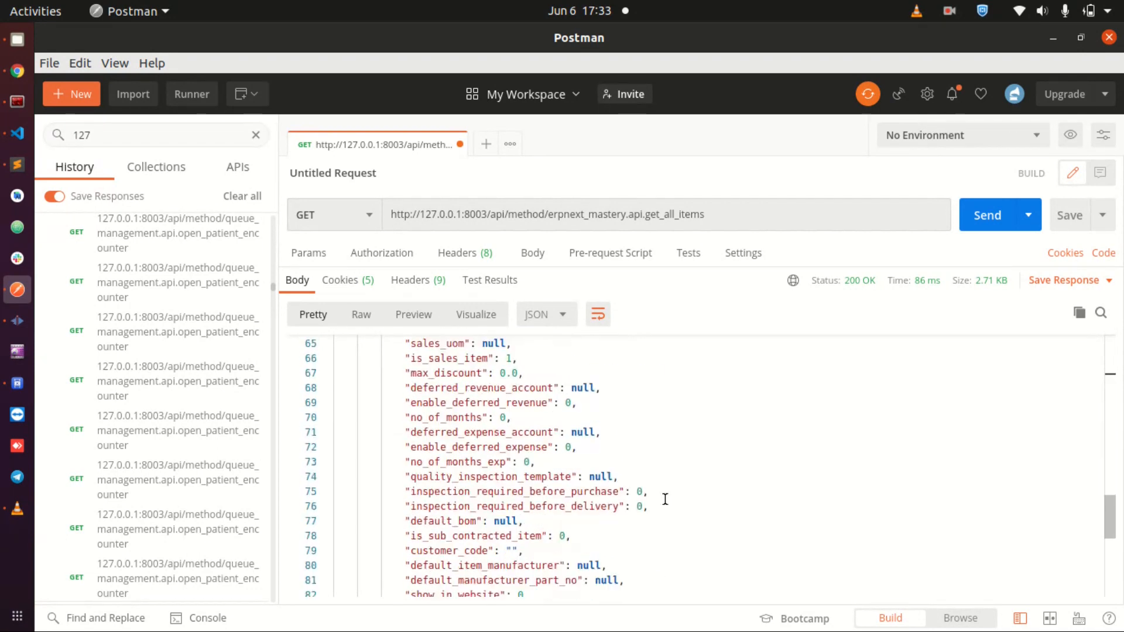
pyautogui.scroll(-3)
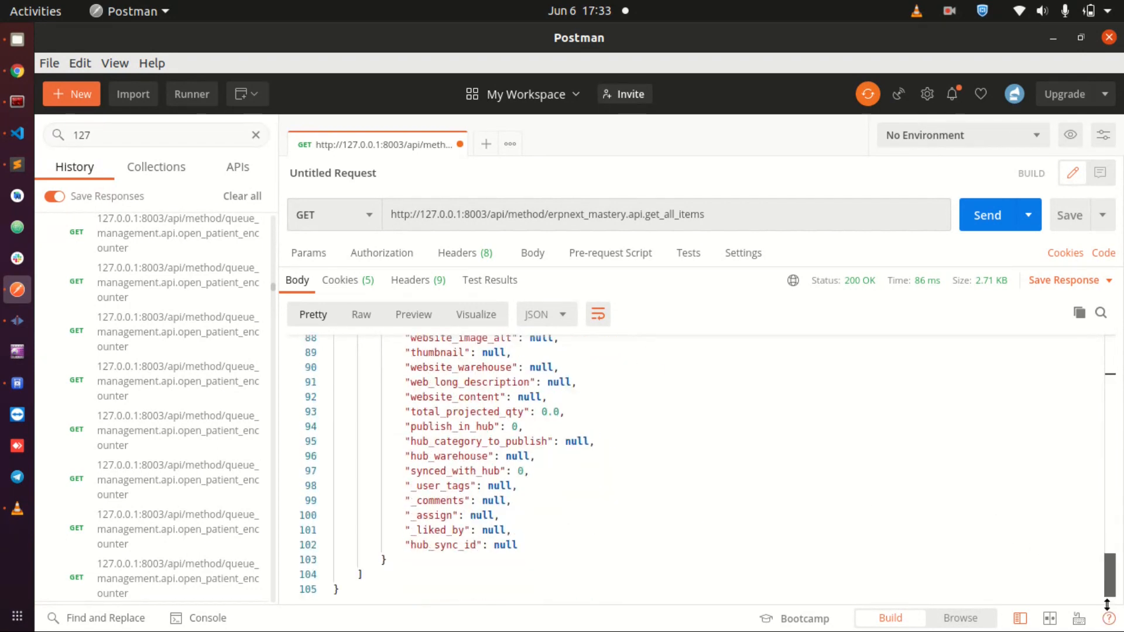
pyautogui.scroll(3)
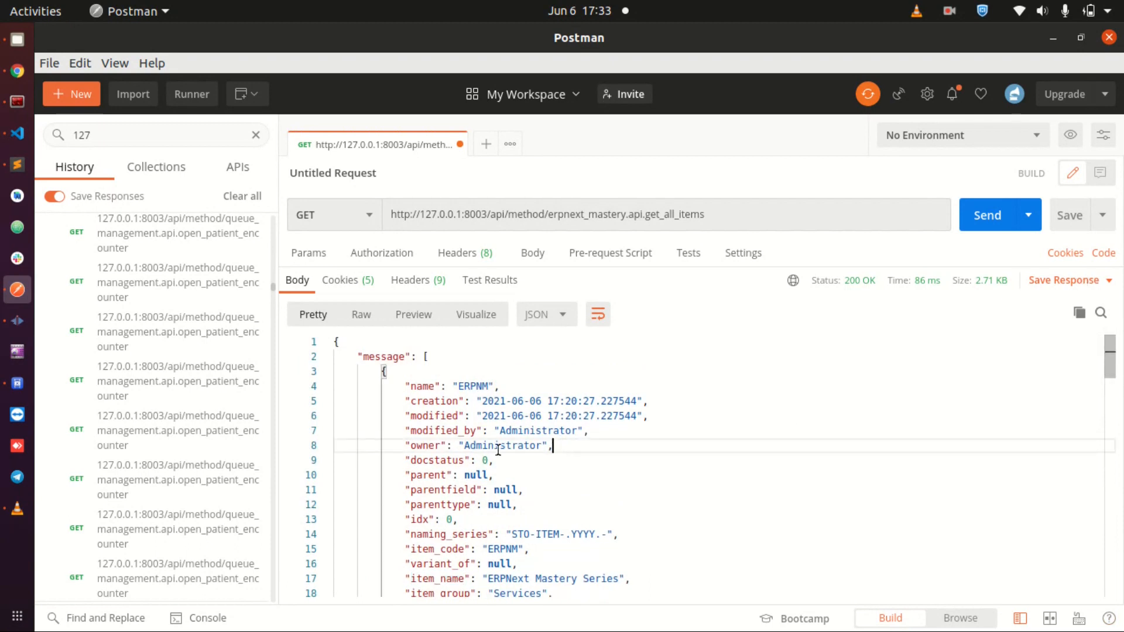
pyautogui.moveTo(44, 155)
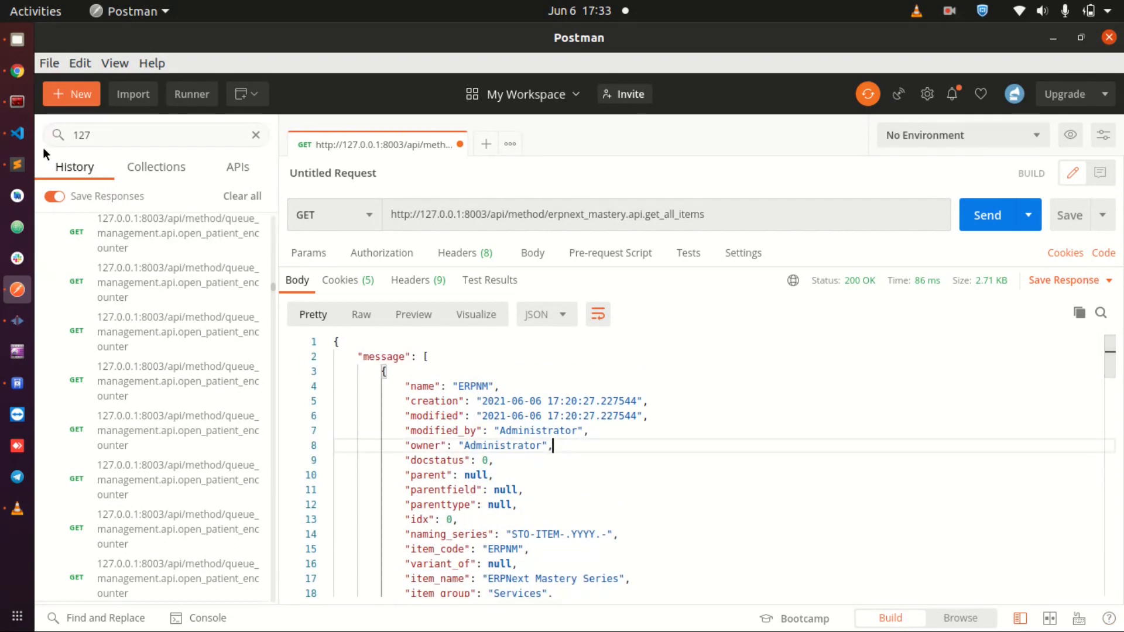
pyautogui.moveTo(544, 398)
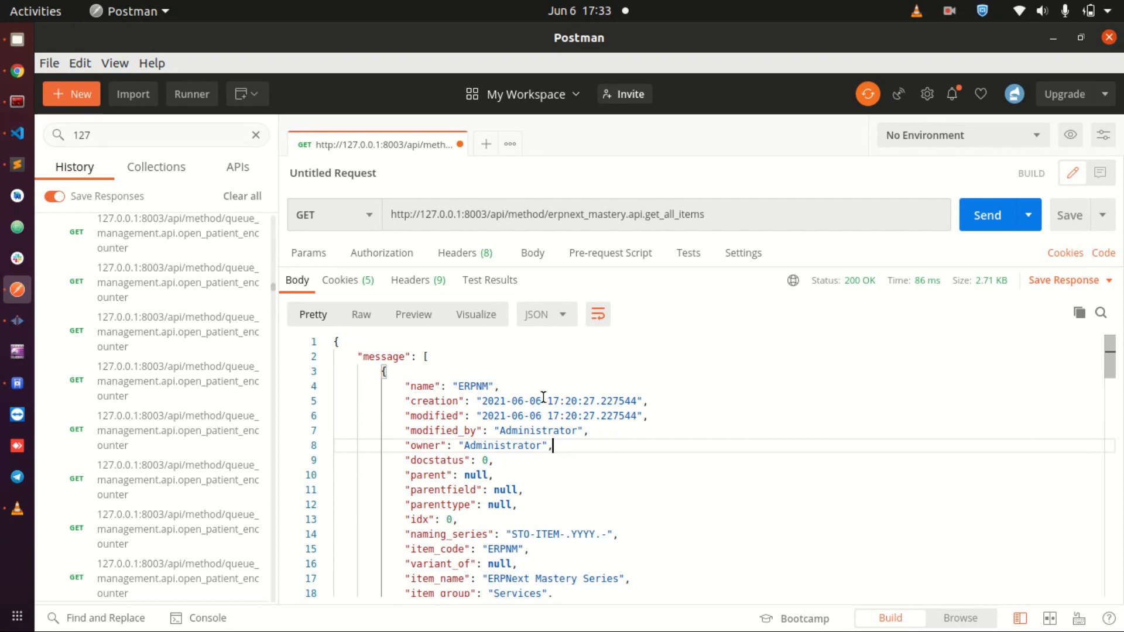
pyautogui.moveTo(420, 384)
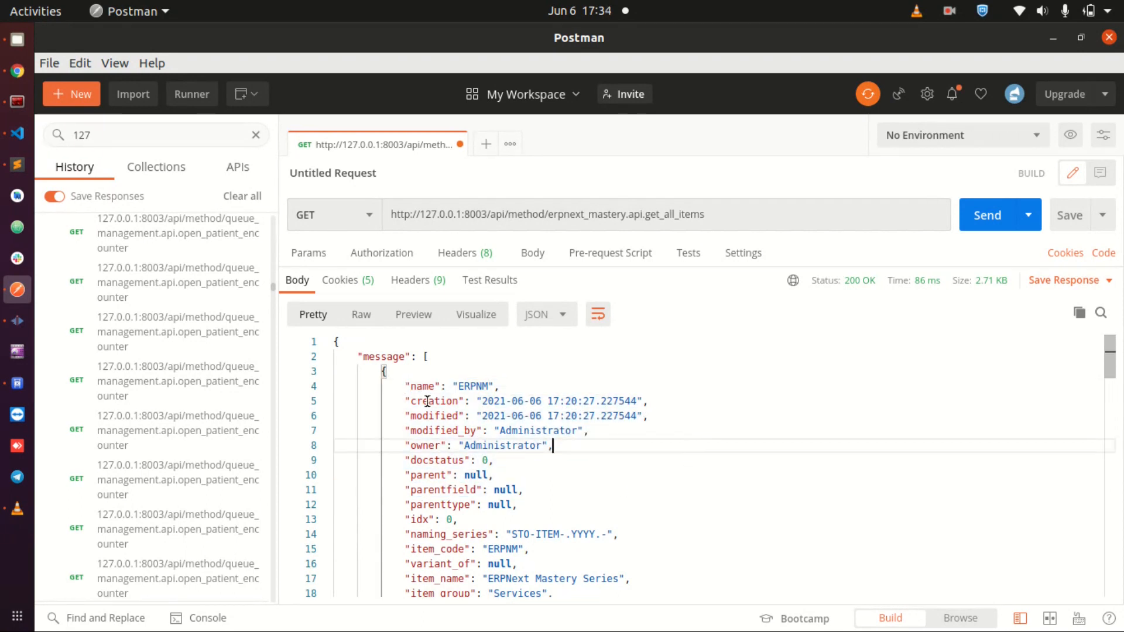
# - Replace * with name, item_name, description in the SELECT and save api.py
pyautogui.doubleClick(423, 386)
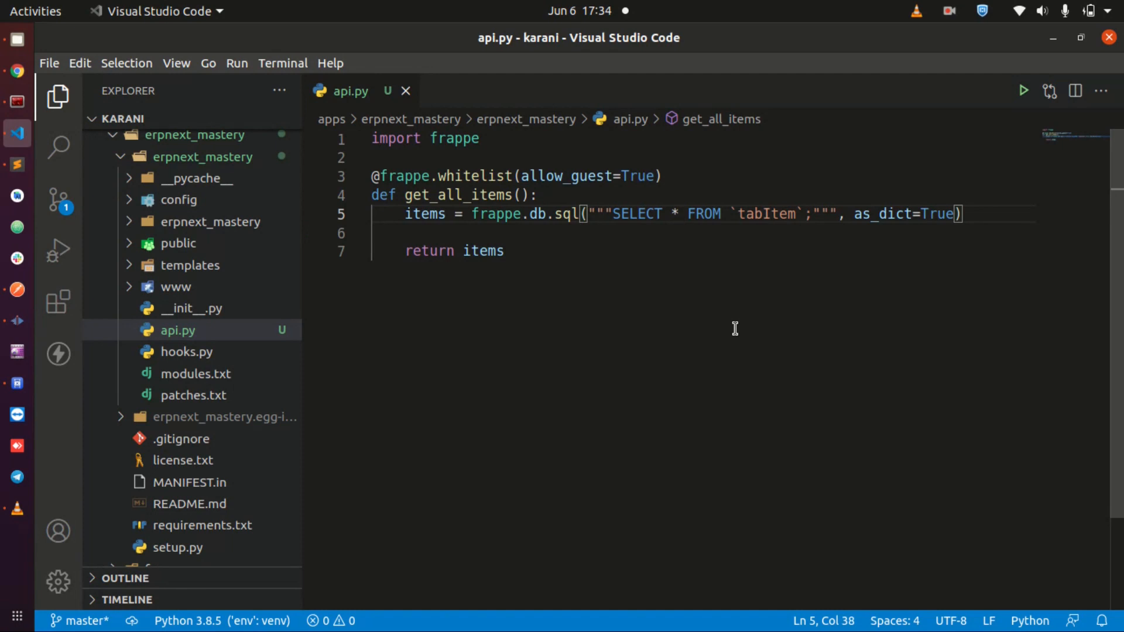
pyautogui.write('name,')
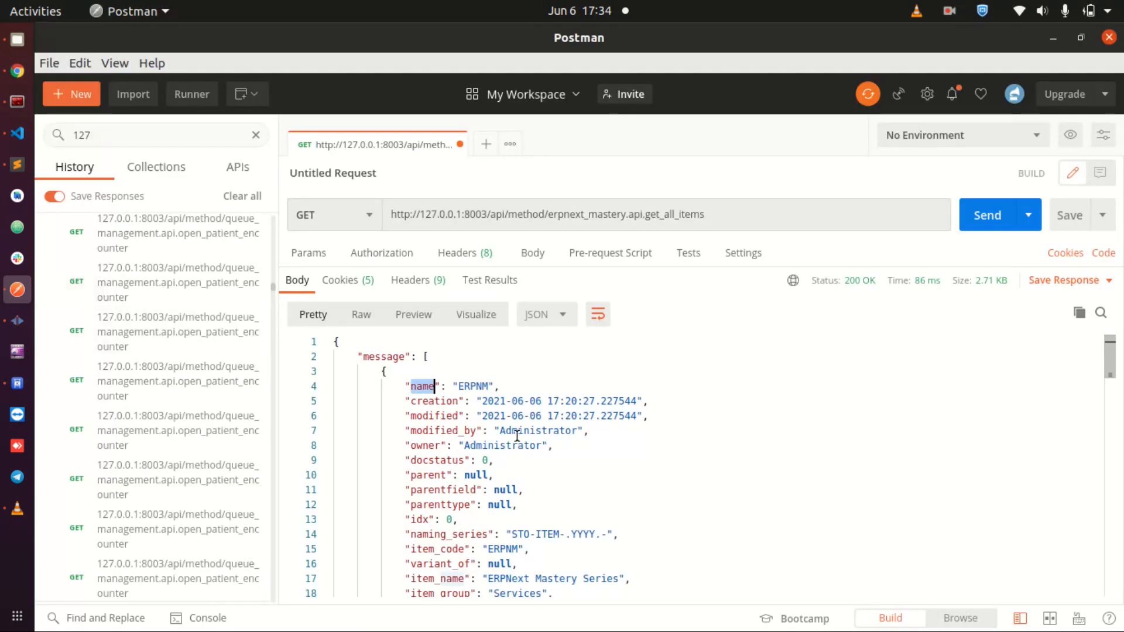
pyautogui.scroll(-3)
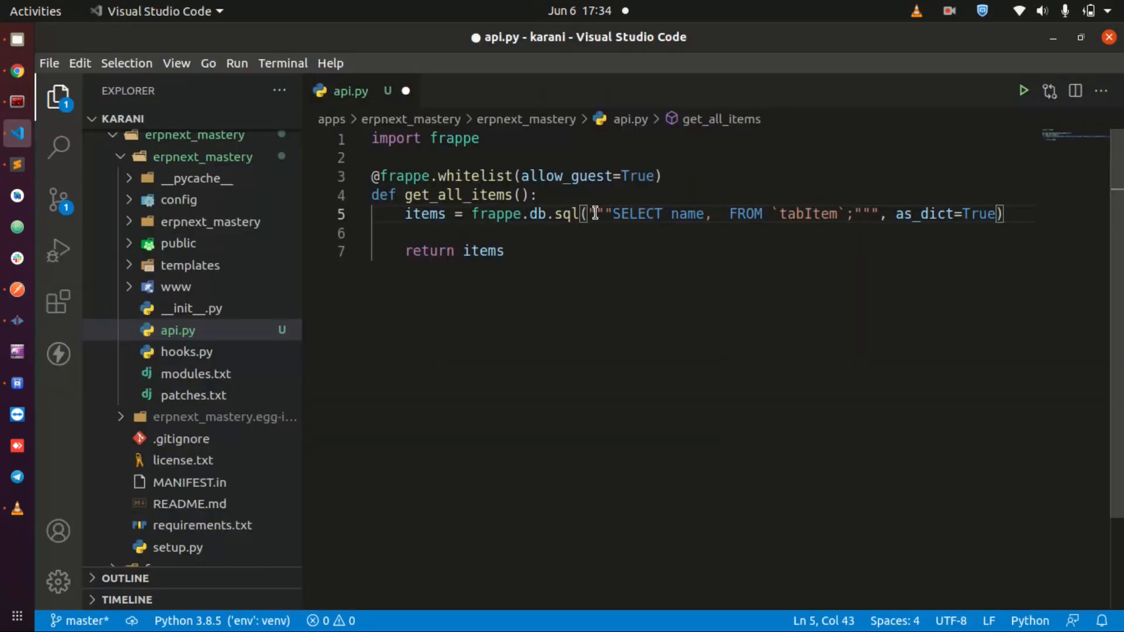
pyautogui.write('item_name')
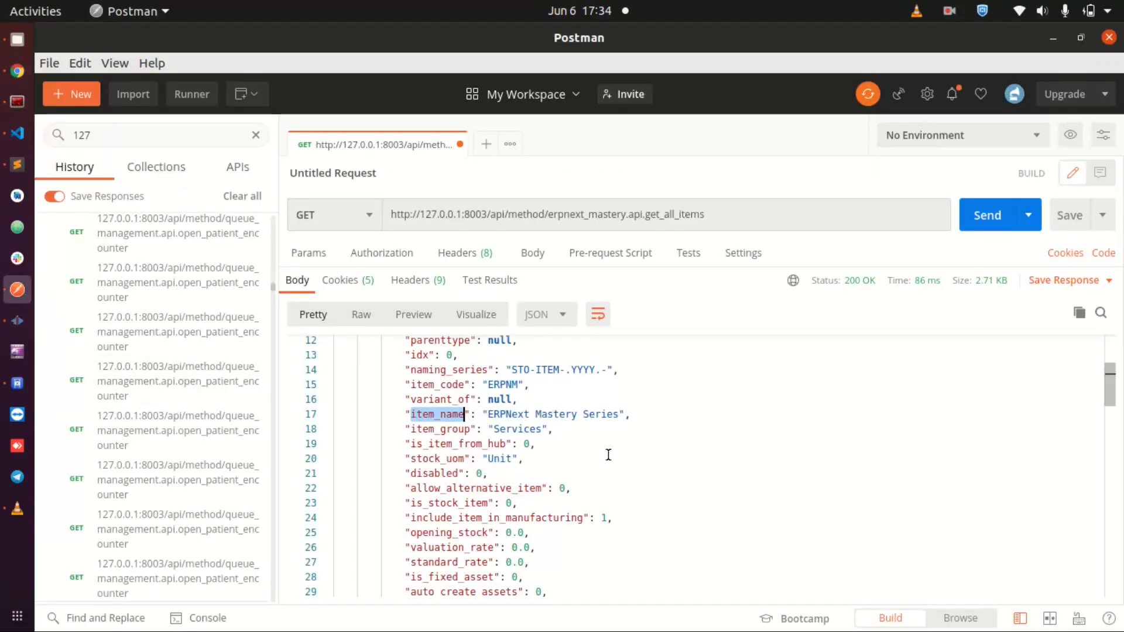
pyautogui.scroll(-3)
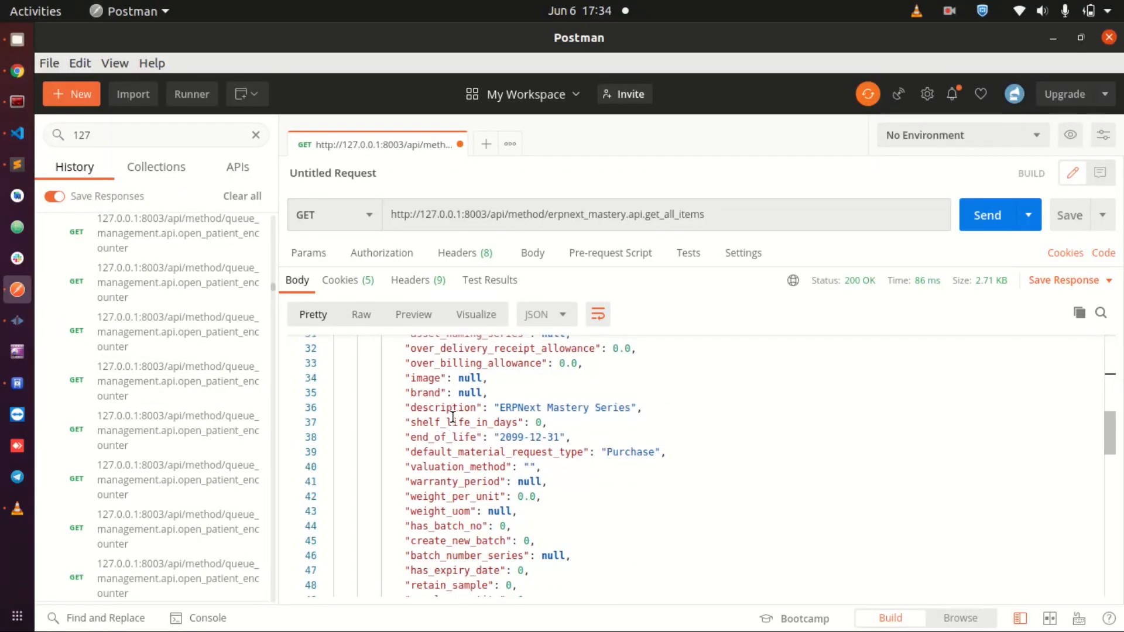
pyautogui.doubleClick(443, 408)
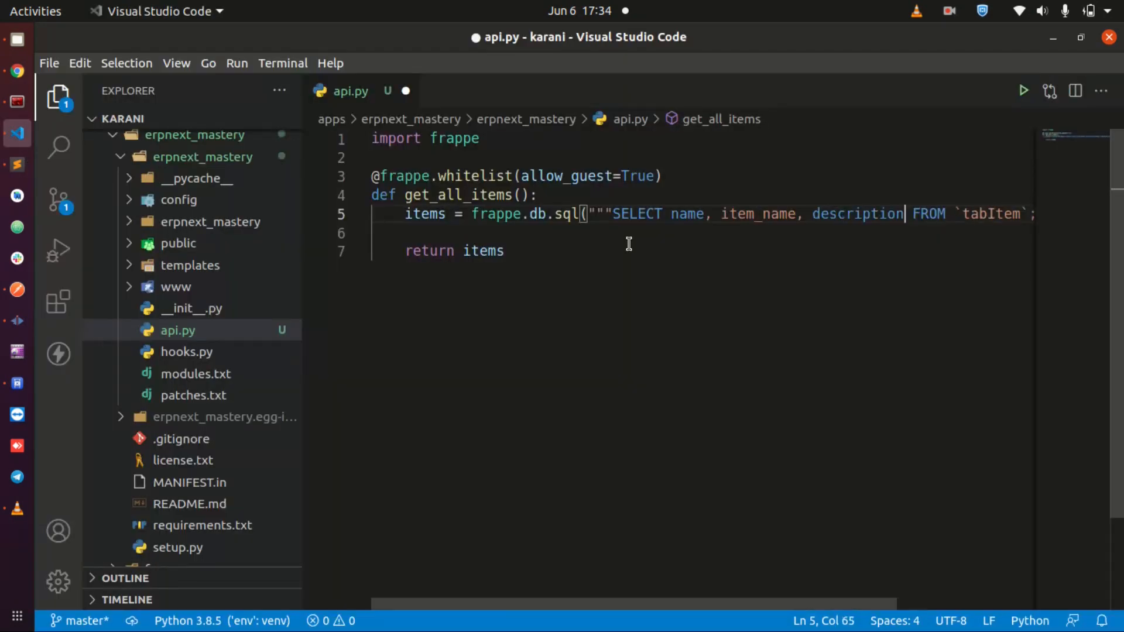
pyautogui.press('ctrl+s')
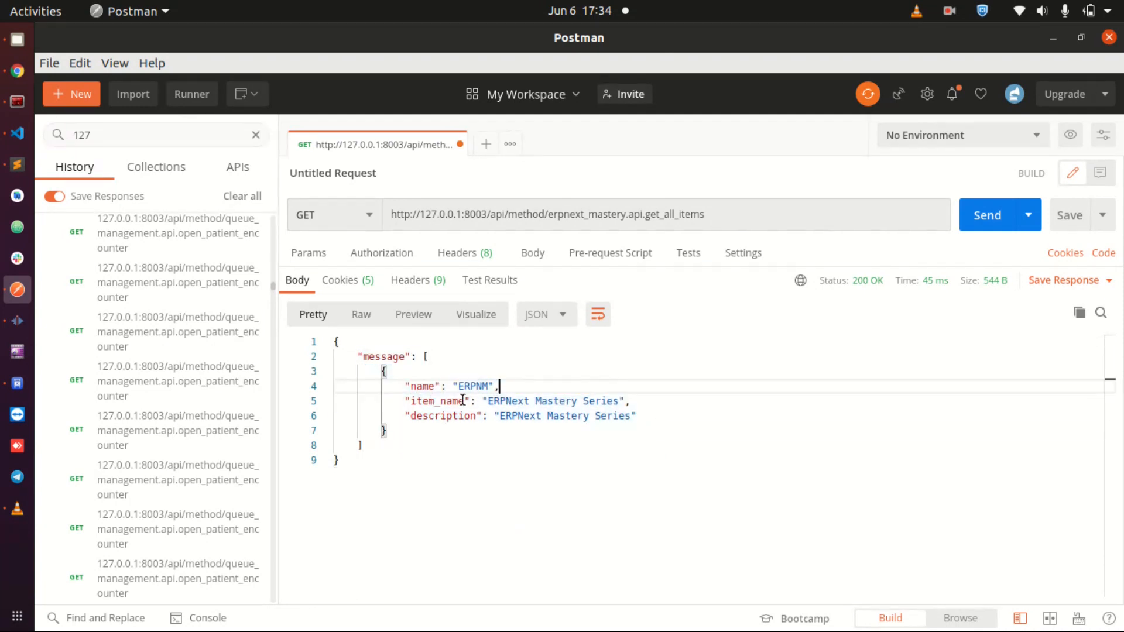
pyautogui.doubleClick(442, 416)
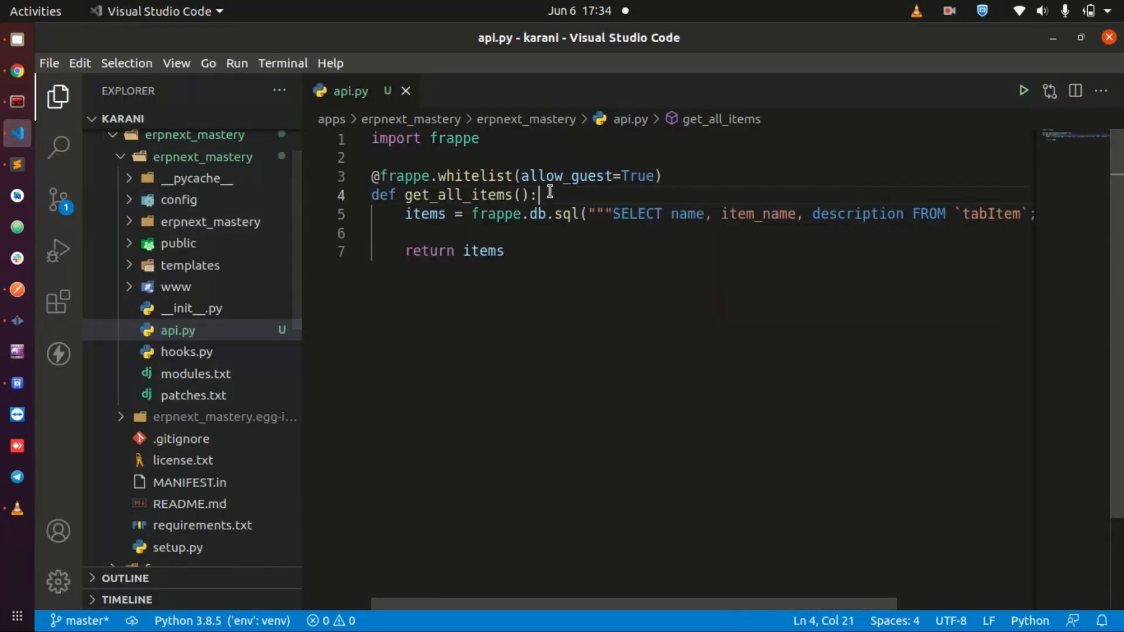
pyautogui.moveTo(372, 176)
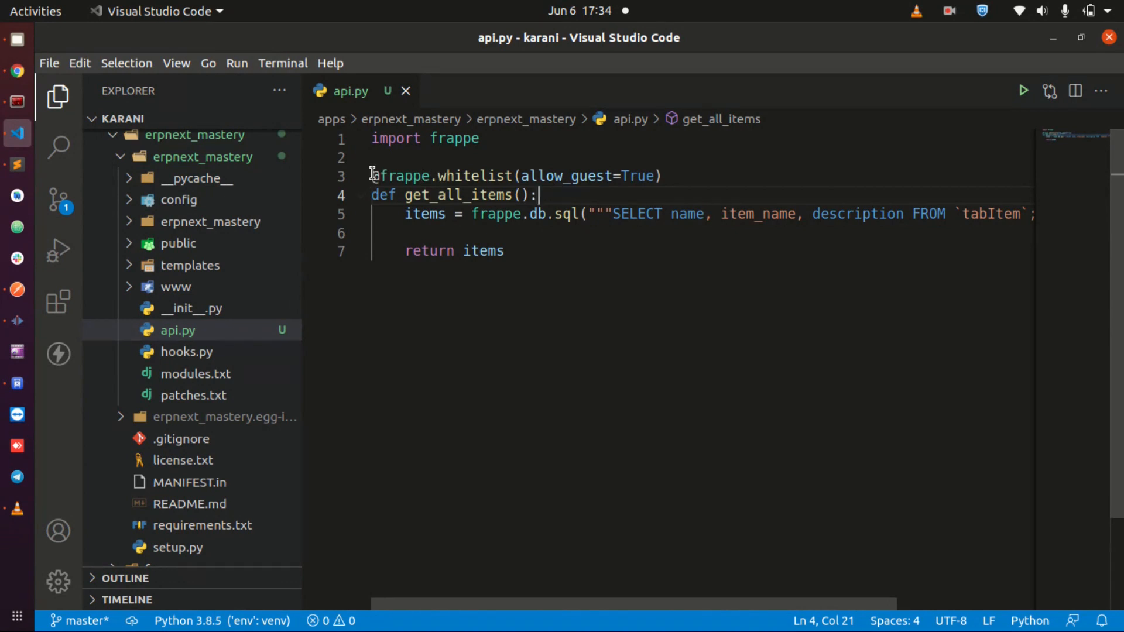
pyautogui.click(701, 176)
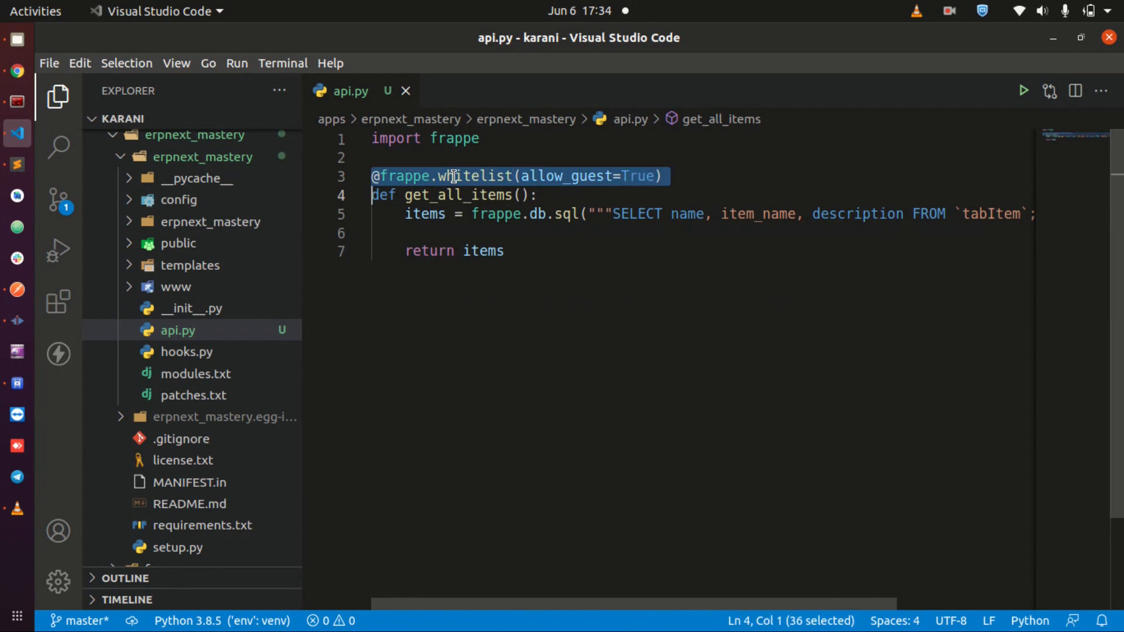
pyautogui.doubleClick(476, 177)
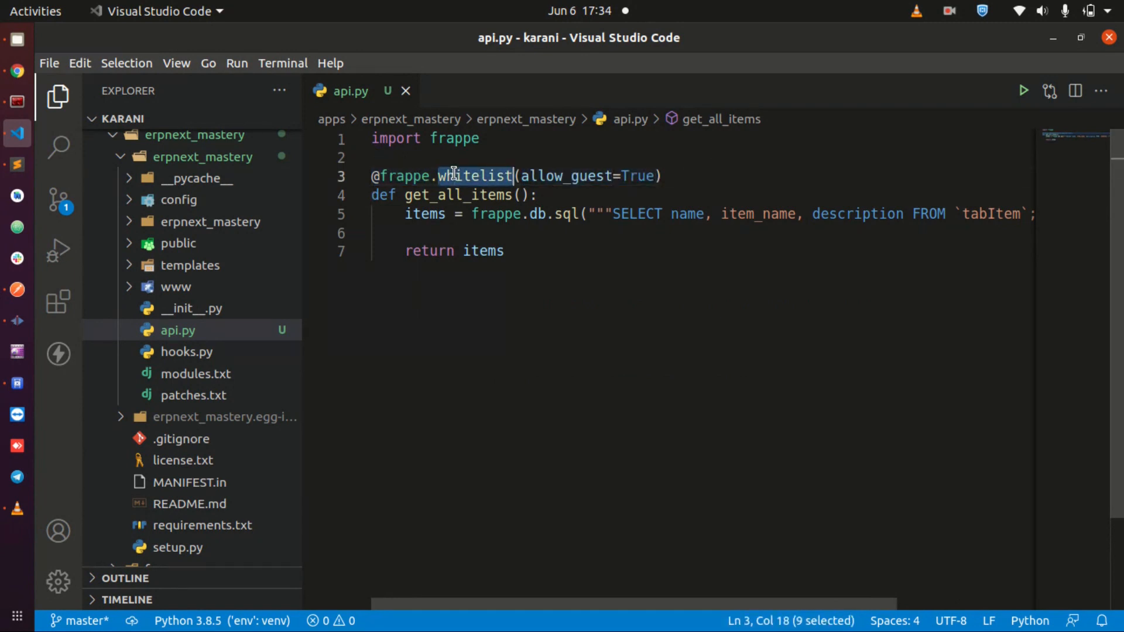
pyautogui.doubleClick(567, 177)
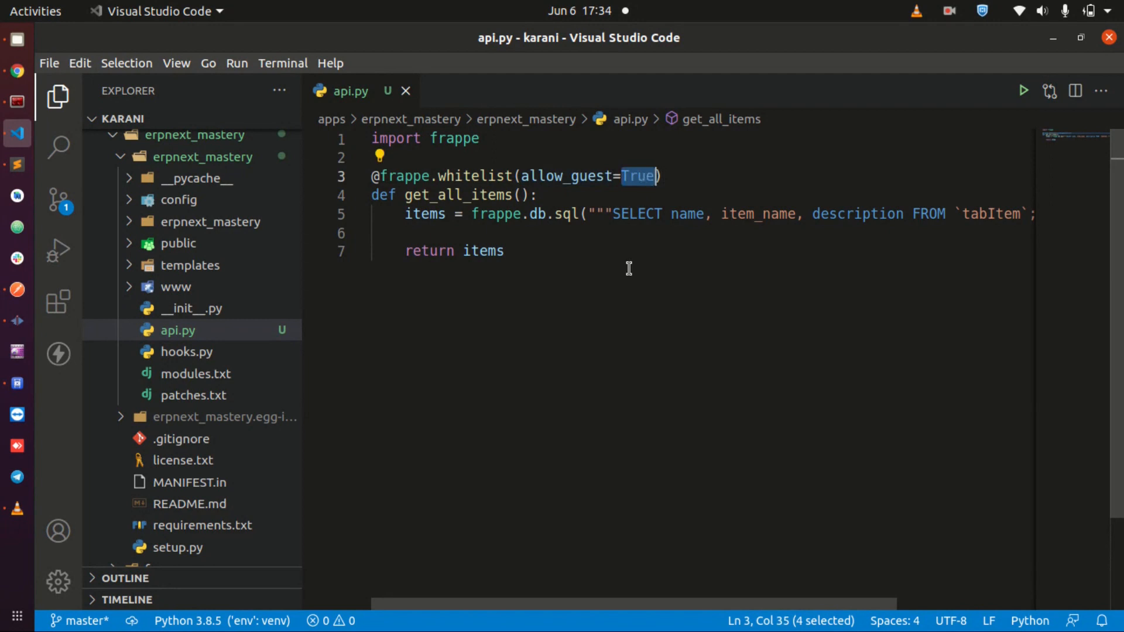
pyautogui.hscroll(3)
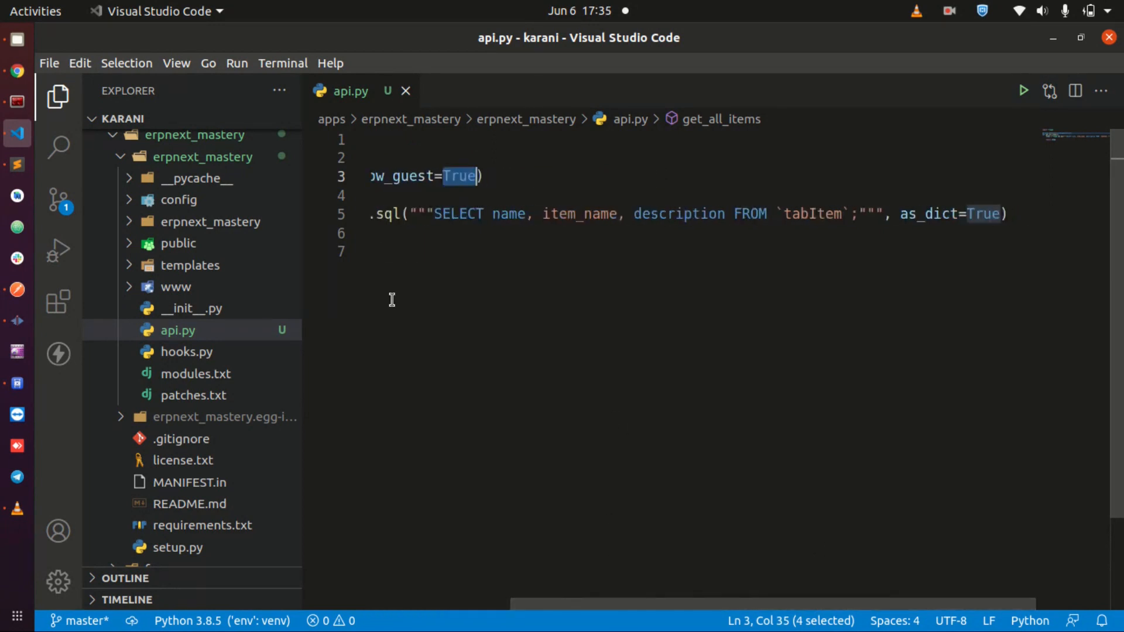
pyautogui.moveTo(693, 266)
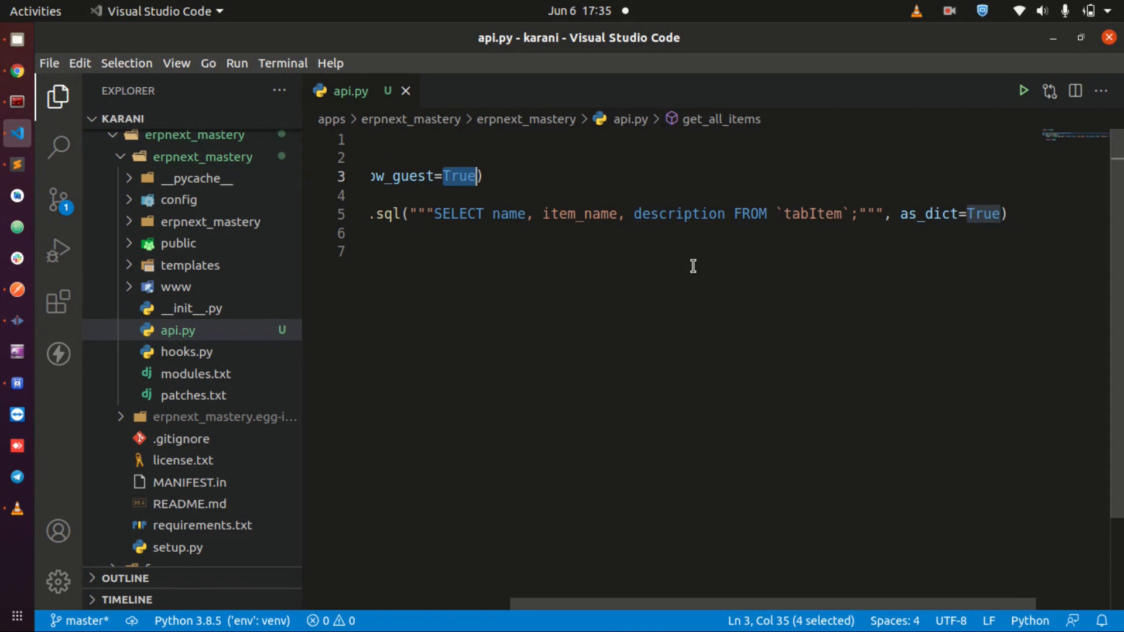